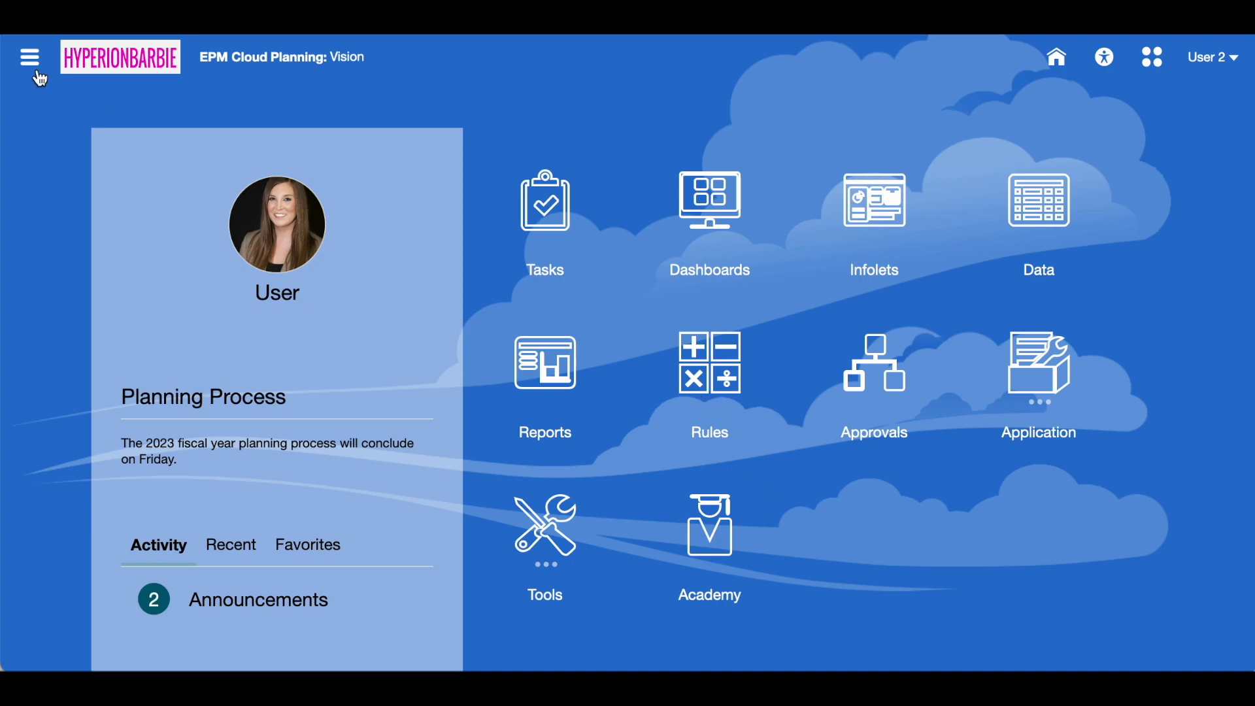
Step: Go from the home page via the Navigator to the Data Exchange integrations list
{"action": "left_click", "coordinate": [30, 57]}
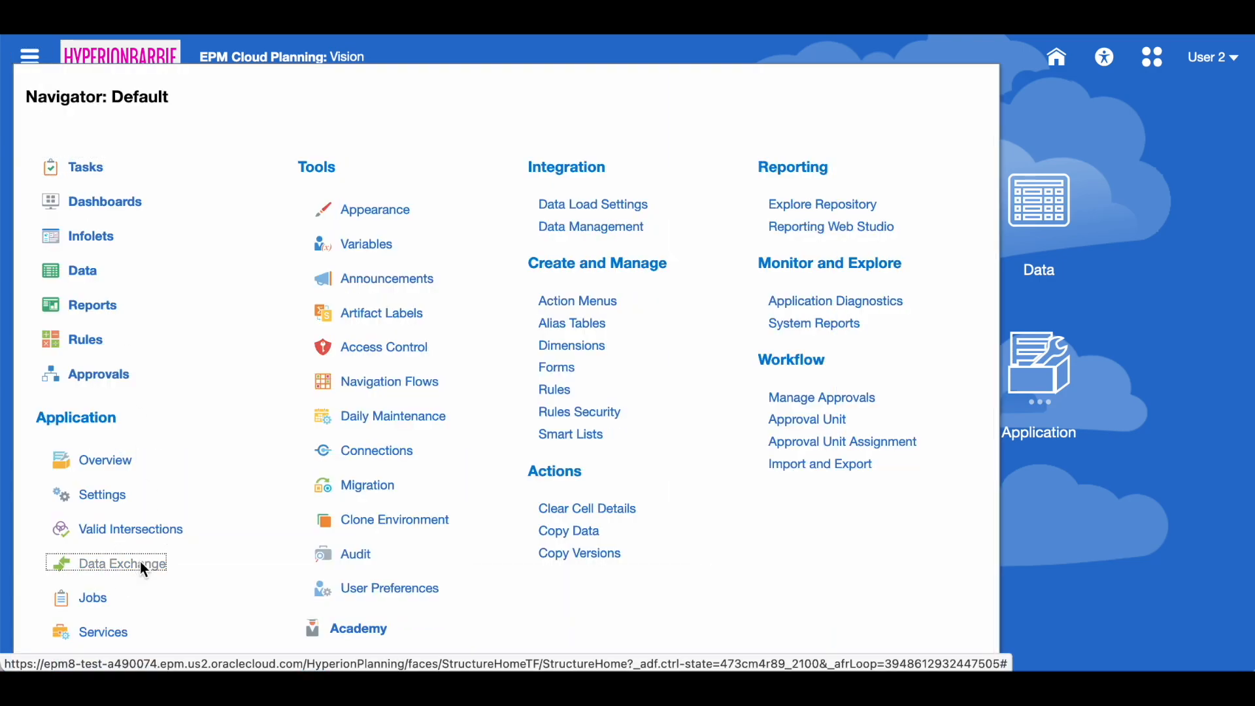
{"action": "left_click", "coordinate": [122, 562]}
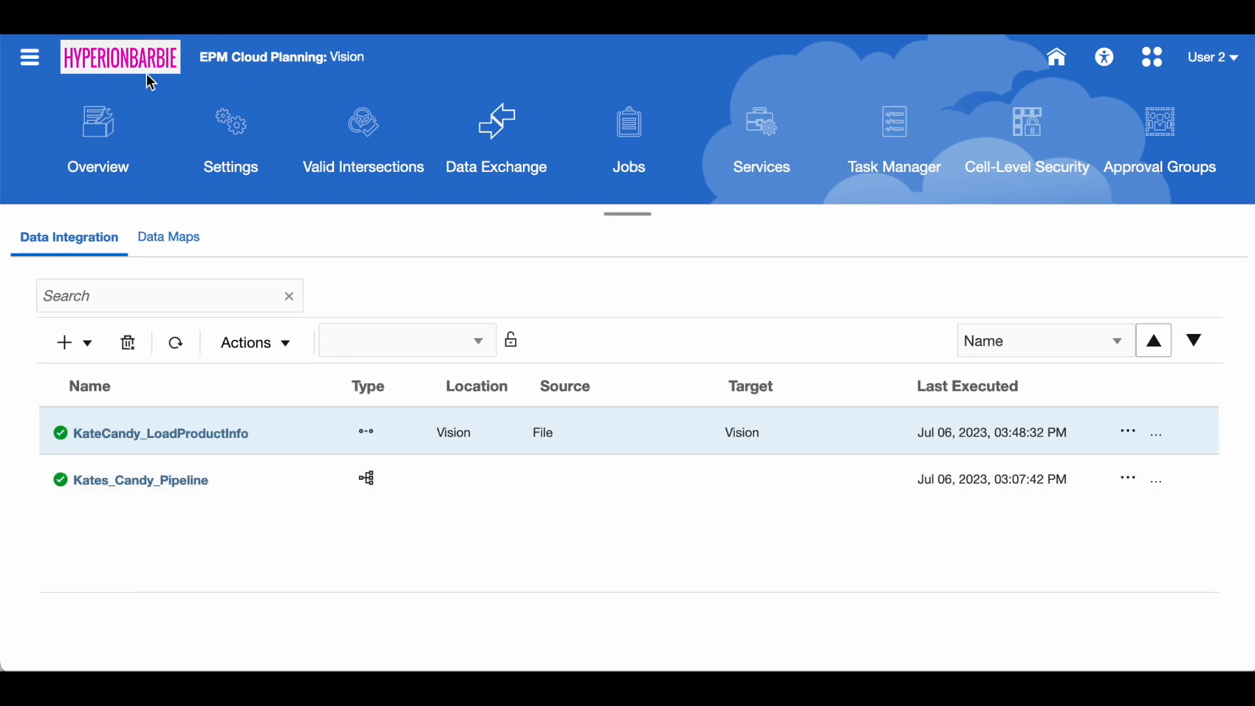
{"action": "mouse_move", "coordinate": [120, 57]}
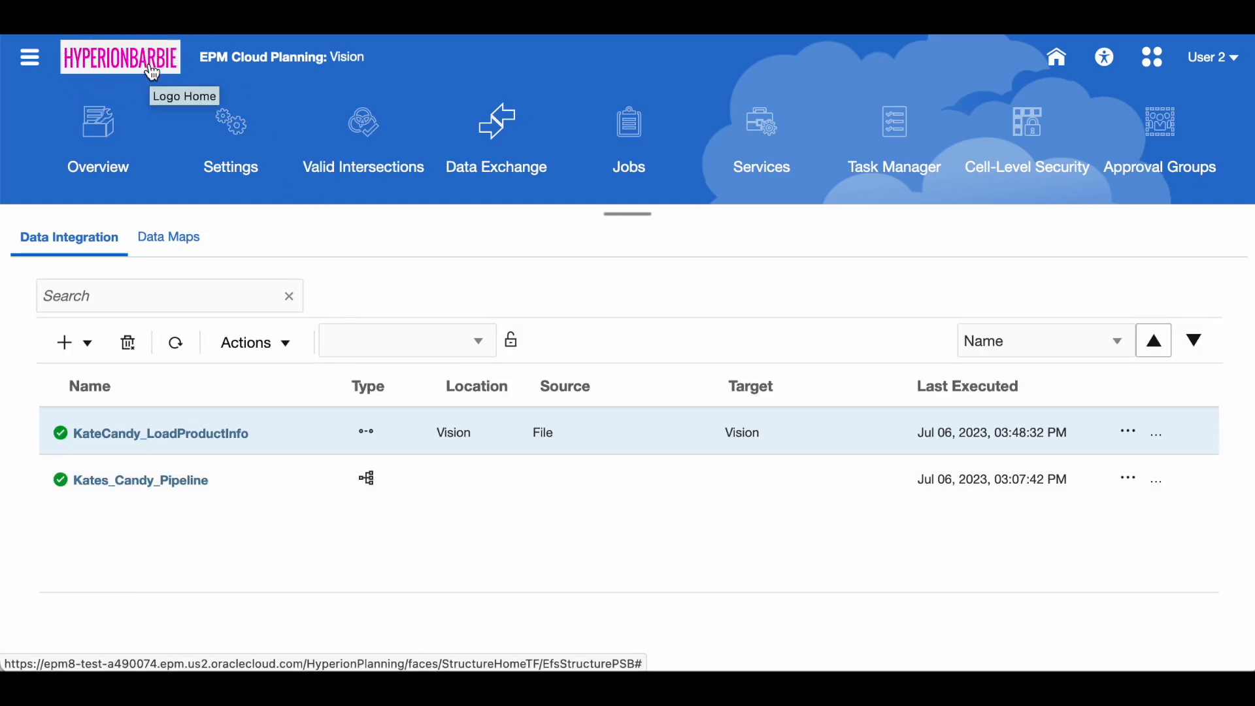
{"action": "mouse_move", "coordinate": [424, 155]}
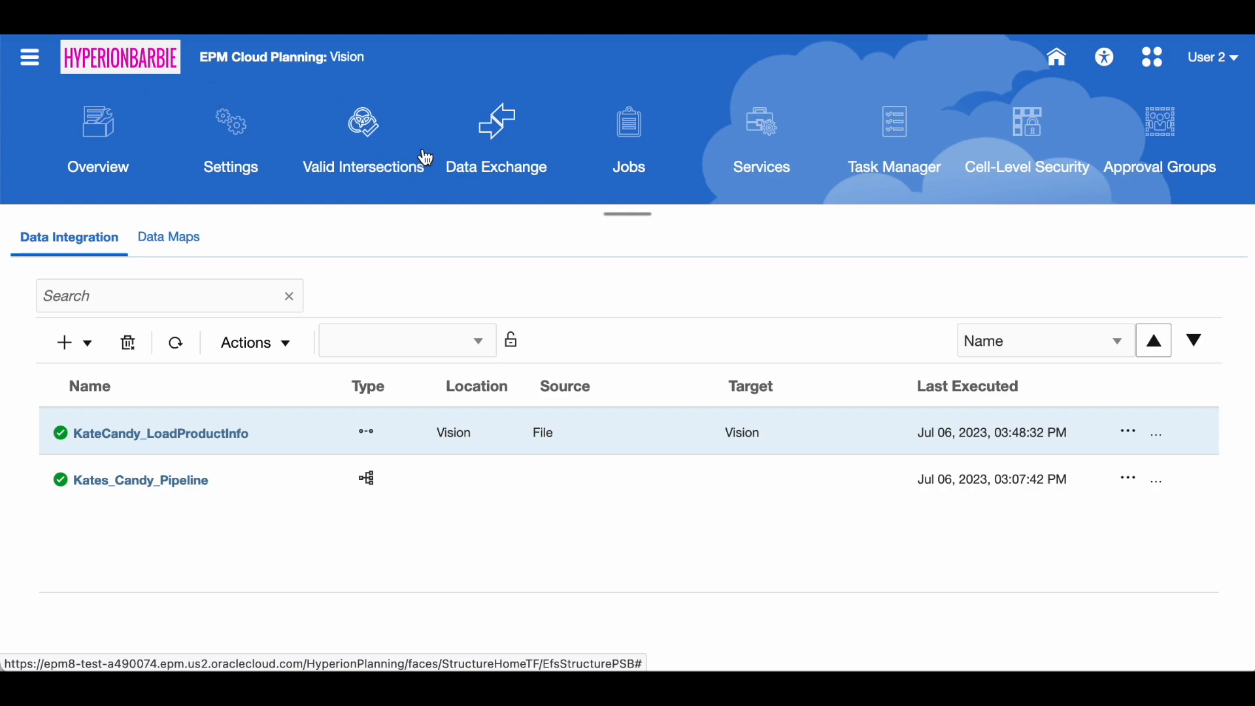
{"action": "mouse_move", "coordinate": [63, 224]}
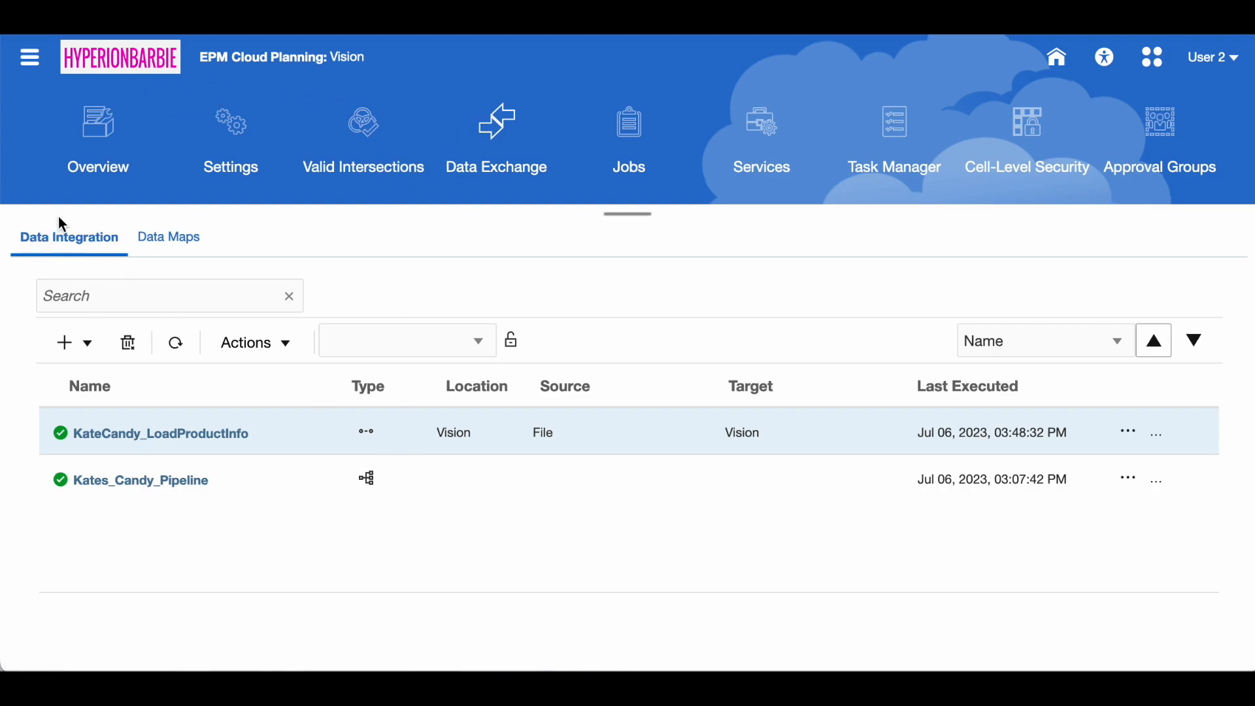
{"action": "mouse_move", "coordinate": [399, 310]}
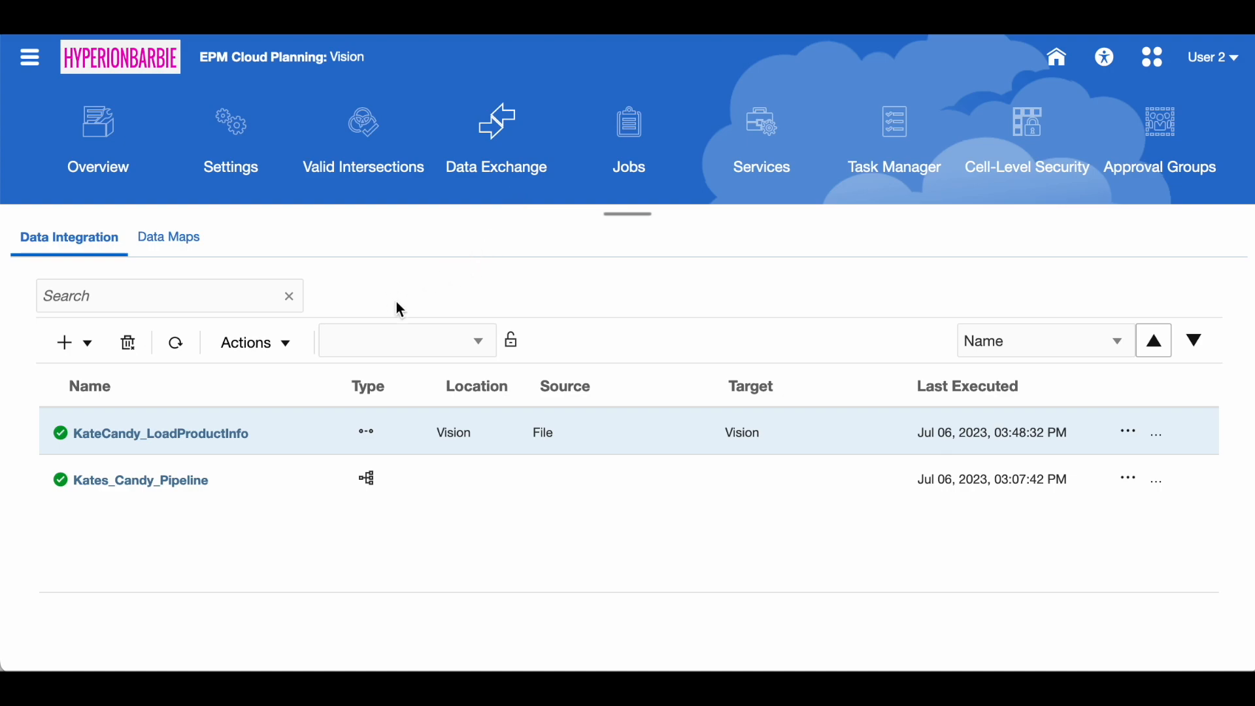
{"action": "mouse_move", "coordinate": [656, 479]}
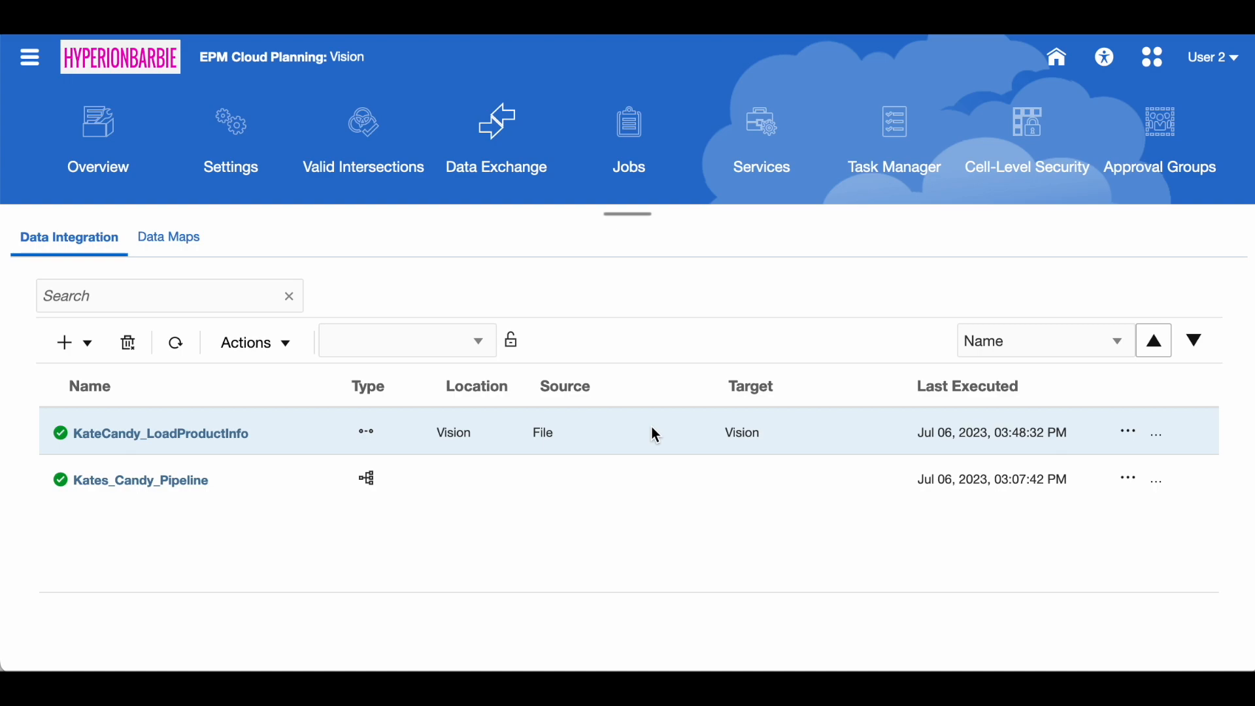
{"action": "mouse_move", "coordinate": [602, 430]}
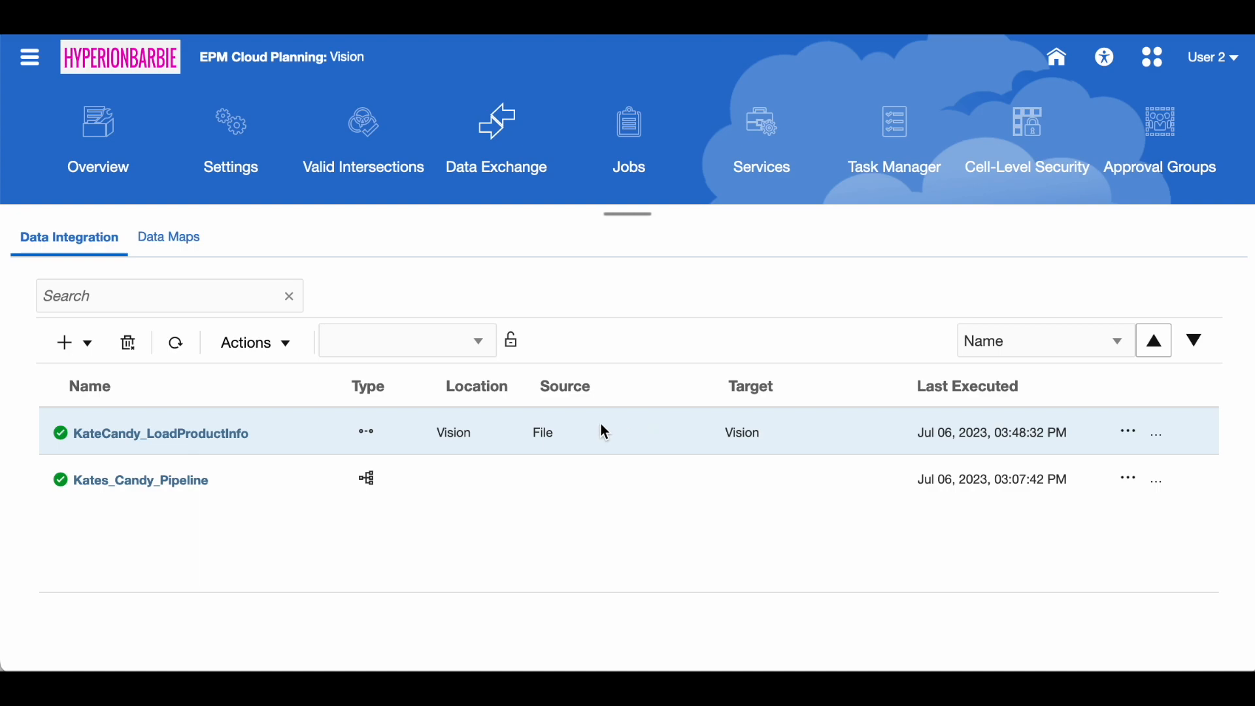
{"action": "mouse_move", "coordinate": [350, 437]}
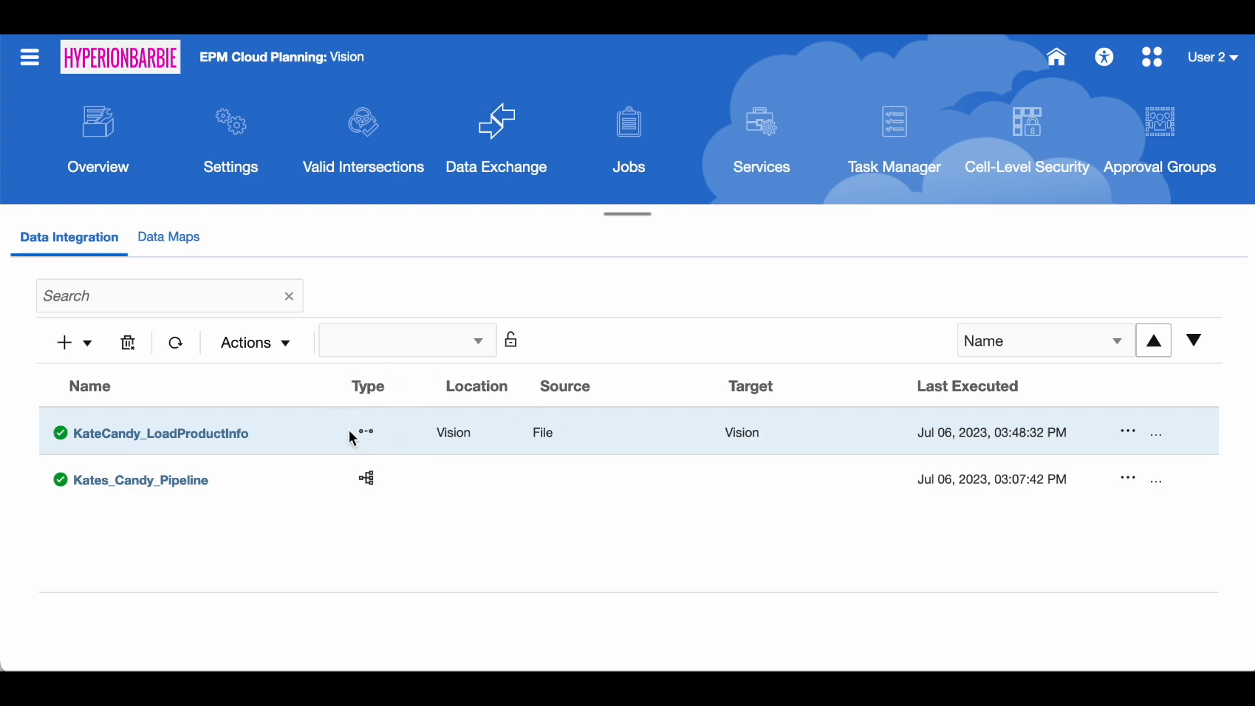
{"action": "mouse_move", "coordinate": [373, 442]}
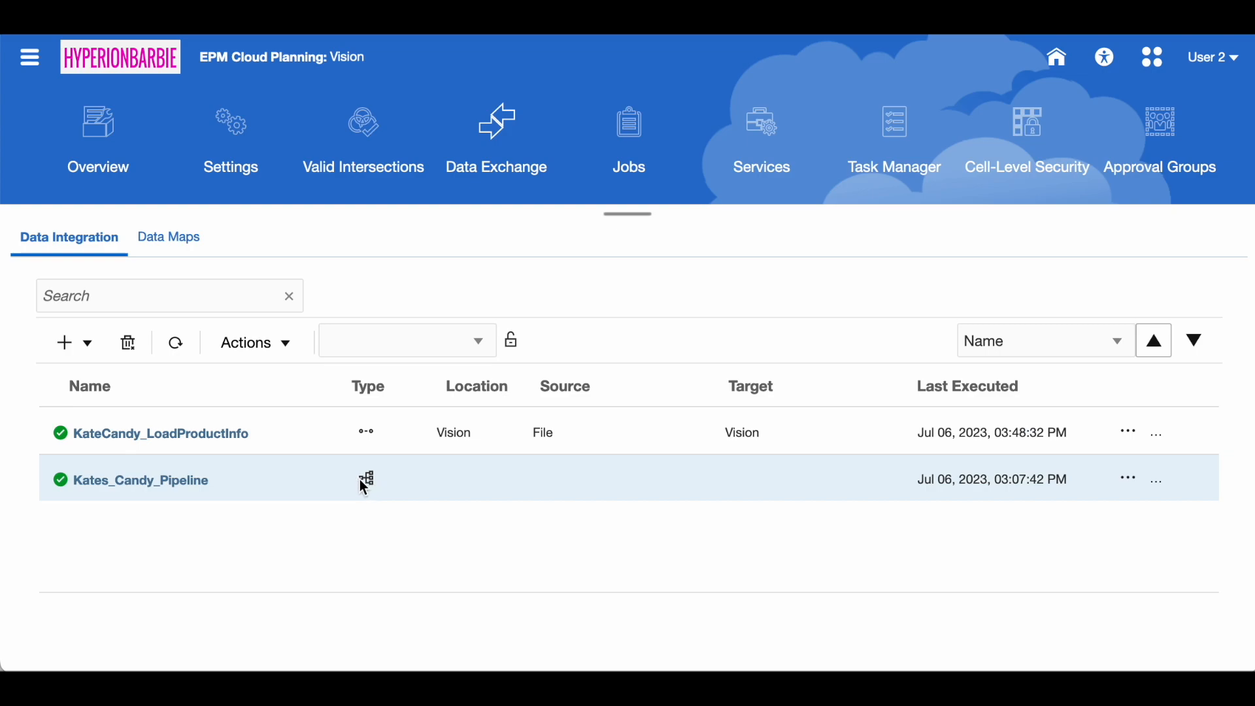
{"action": "mouse_move", "coordinate": [337, 473]}
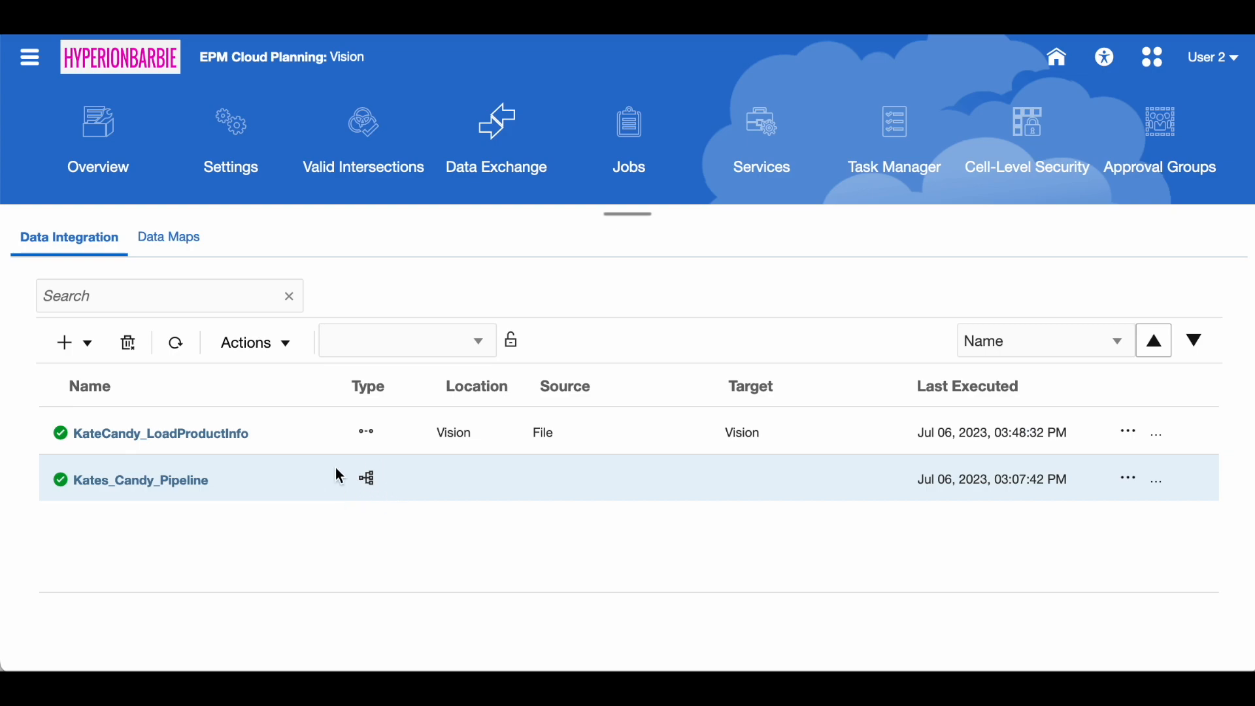
{"action": "mouse_move", "coordinate": [366, 479]}
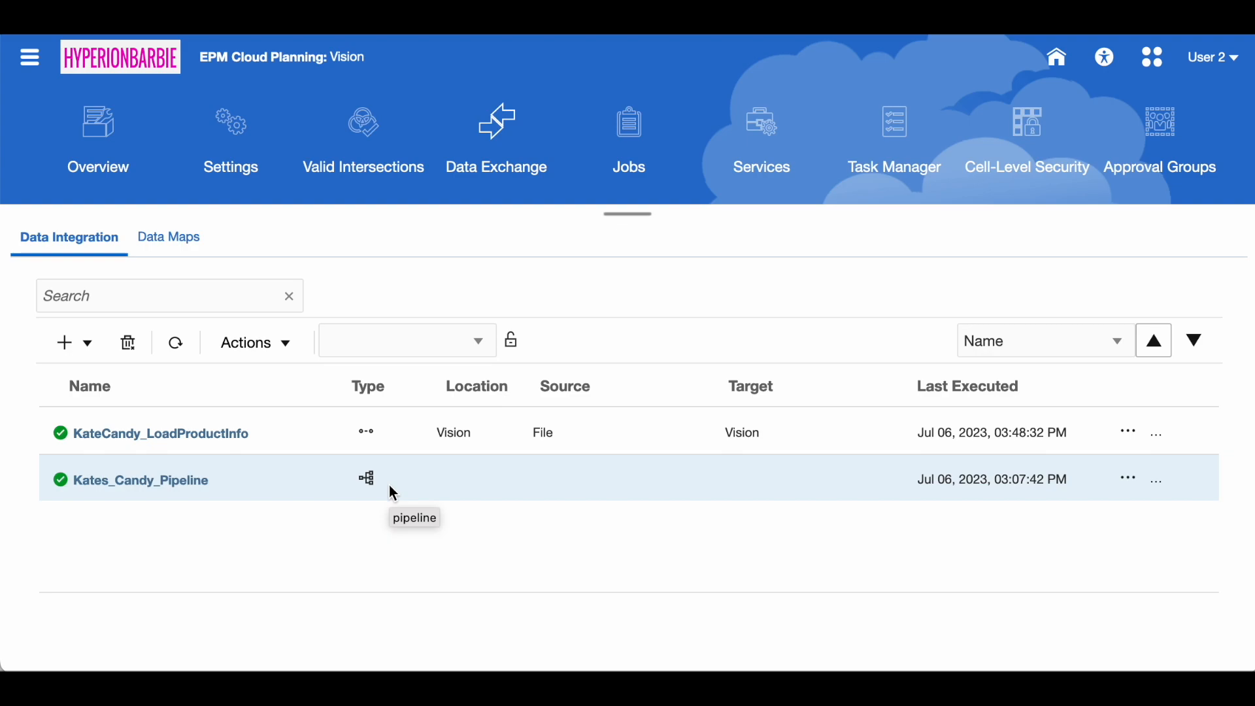
{"action": "mouse_move", "coordinate": [345, 498]}
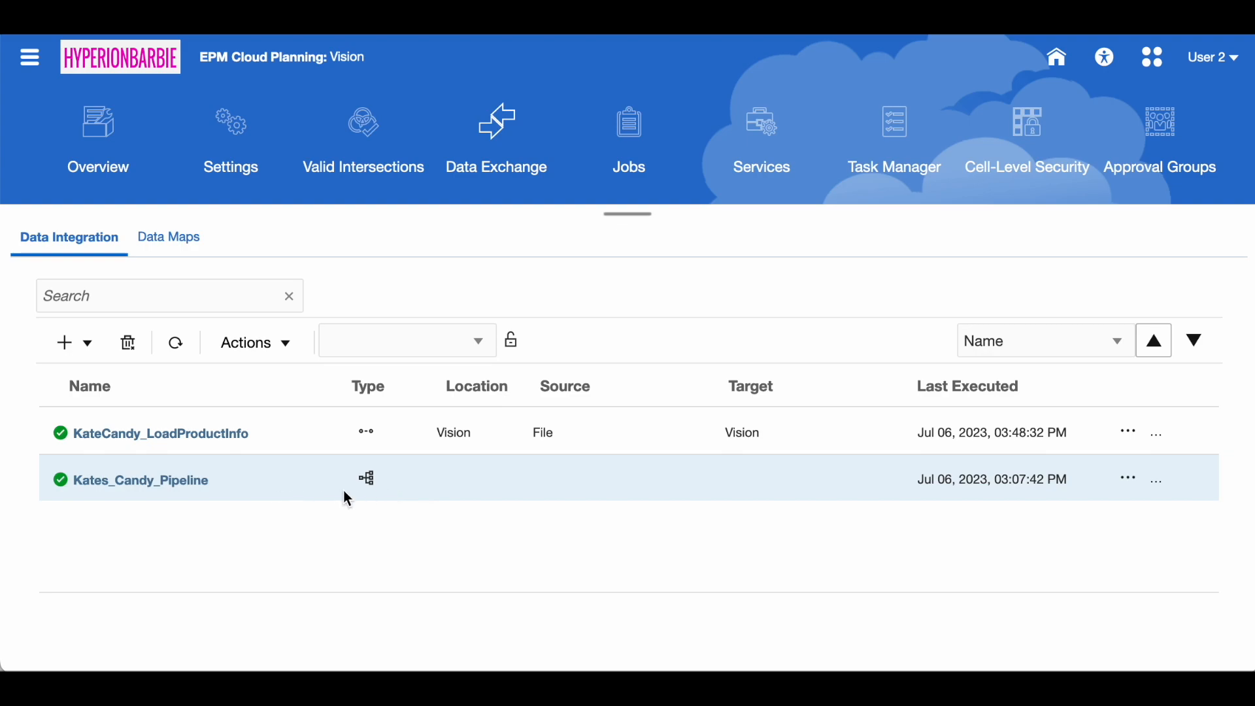
{"action": "mouse_move", "coordinate": [383, 482]}
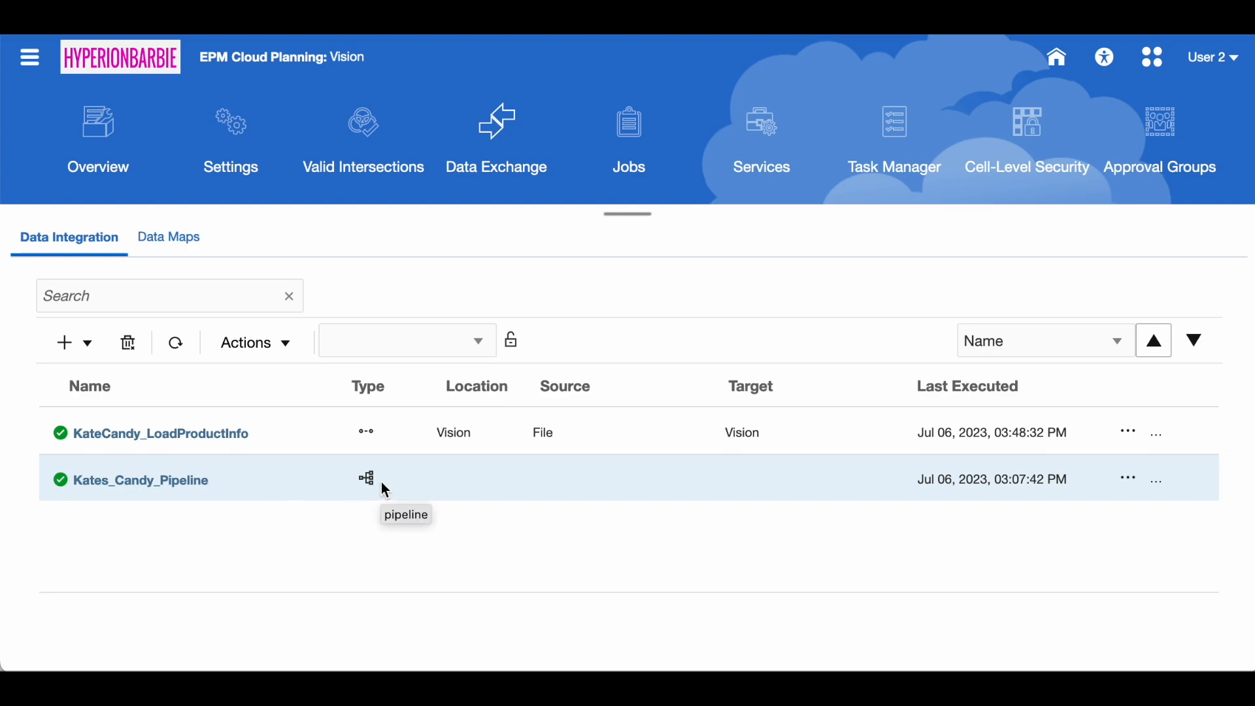
Step: Open the candy pipeline editor and show stage KC_LoadProductData (sequence 1) settings
{"action": "left_click", "coordinate": [140, 480]}
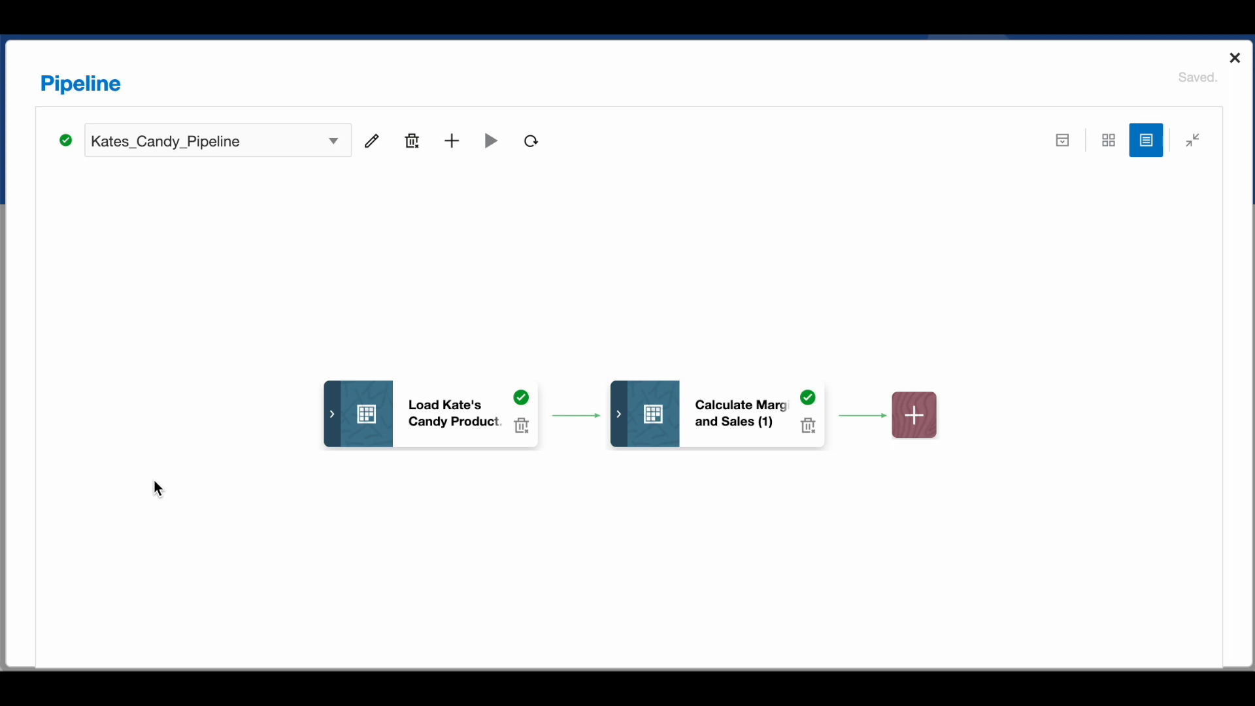
{"action": "mouse_move", "coordinate": [402, 403]}
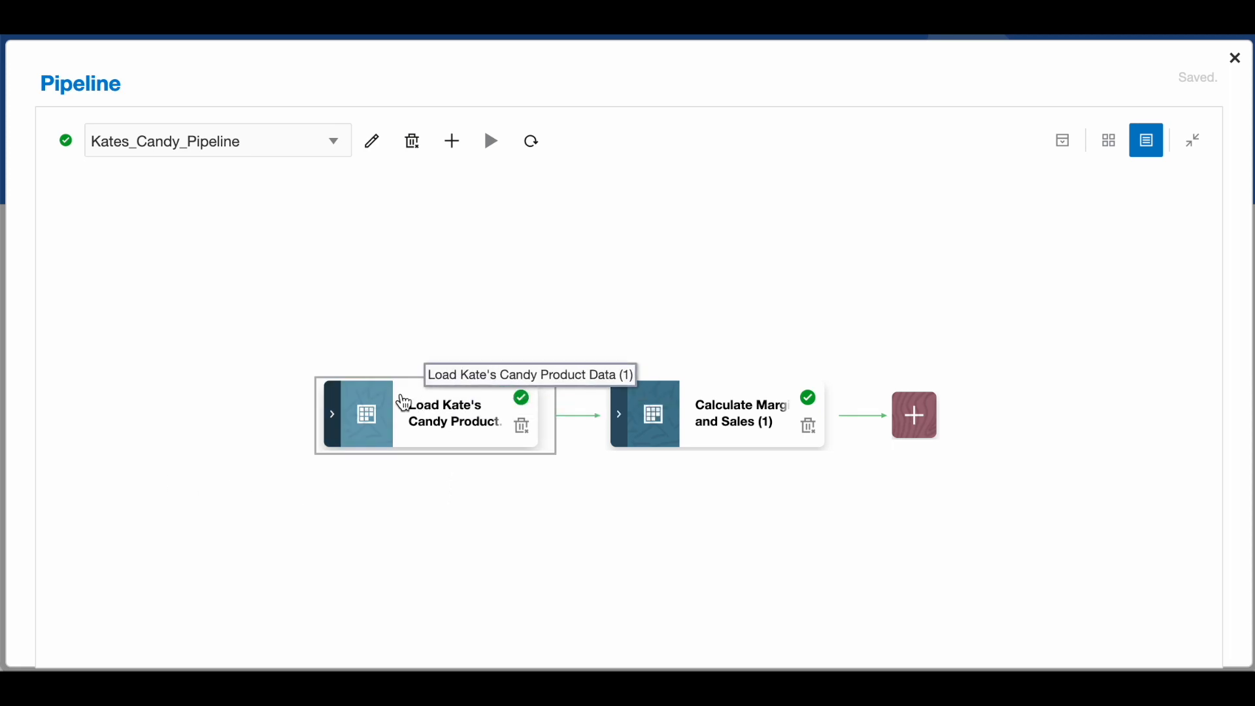
{"action": "left_click", "coordinate": [437, 414]}
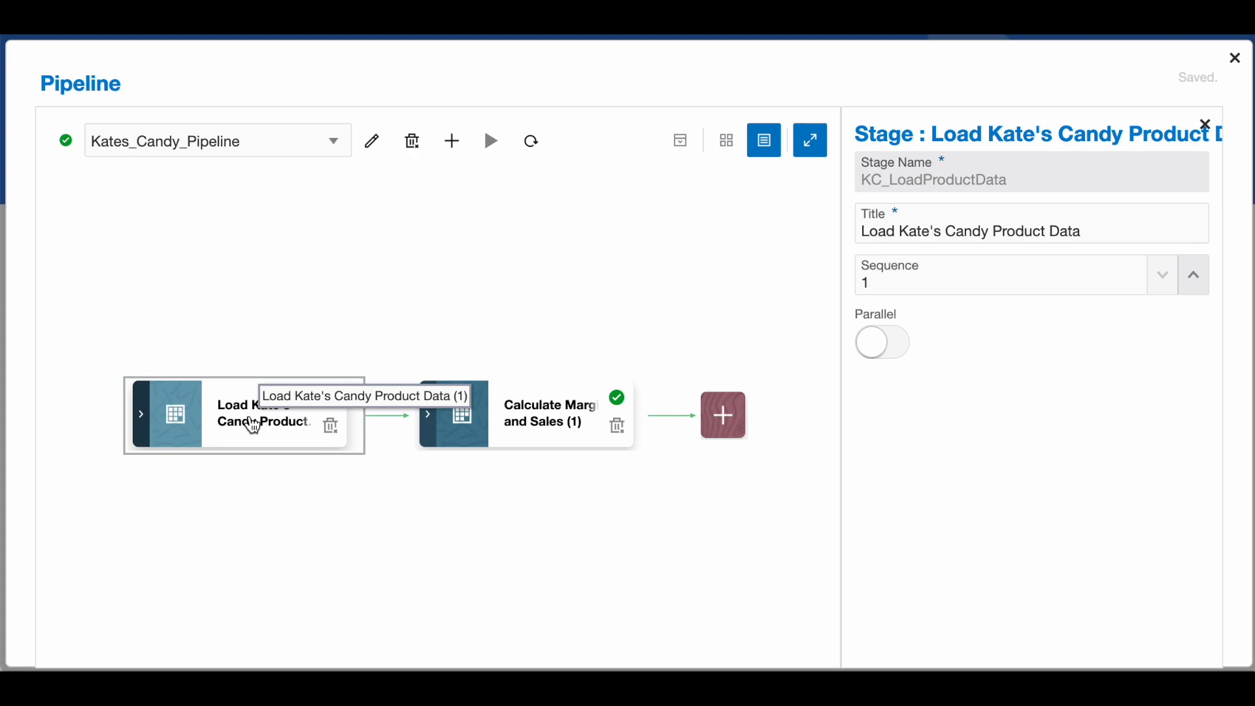
{"action": "mouse_move", "coordinate": [216, 425]}
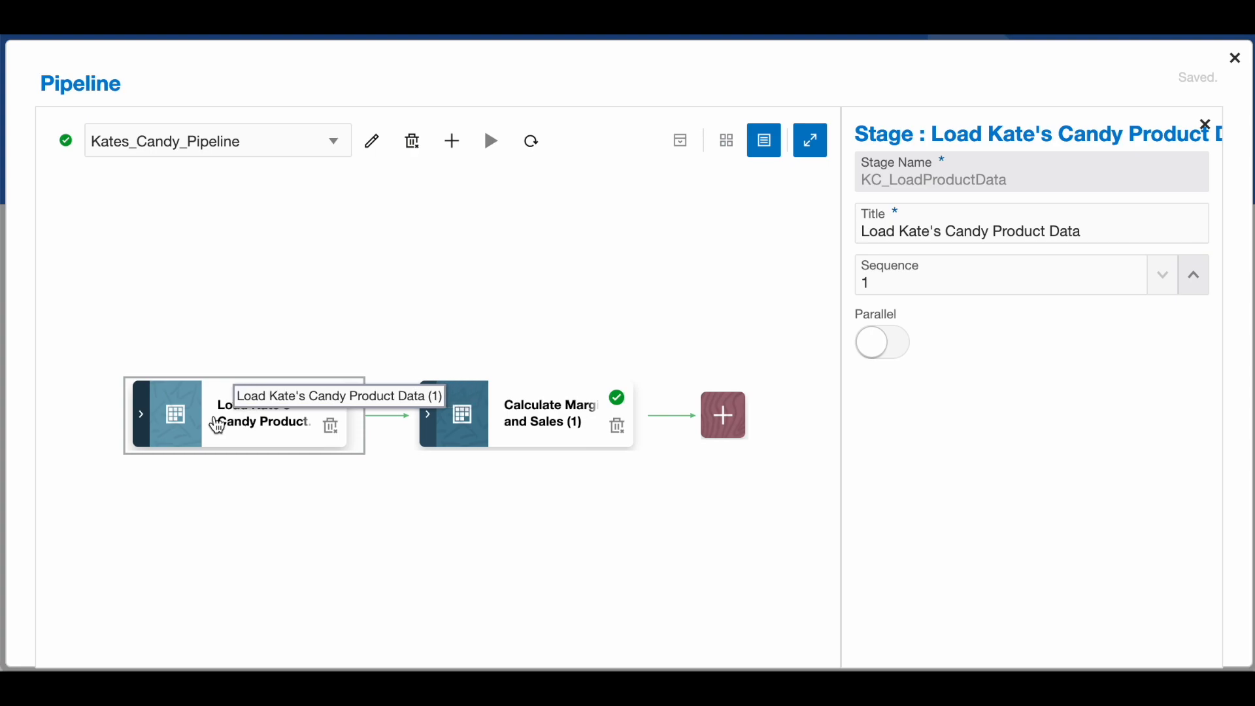
Step: Review the Load Product job: sequence 1, Replace import/export modes, Jan-23 start and end period
{"action": "left_click", "coordinate": [141, 414]}
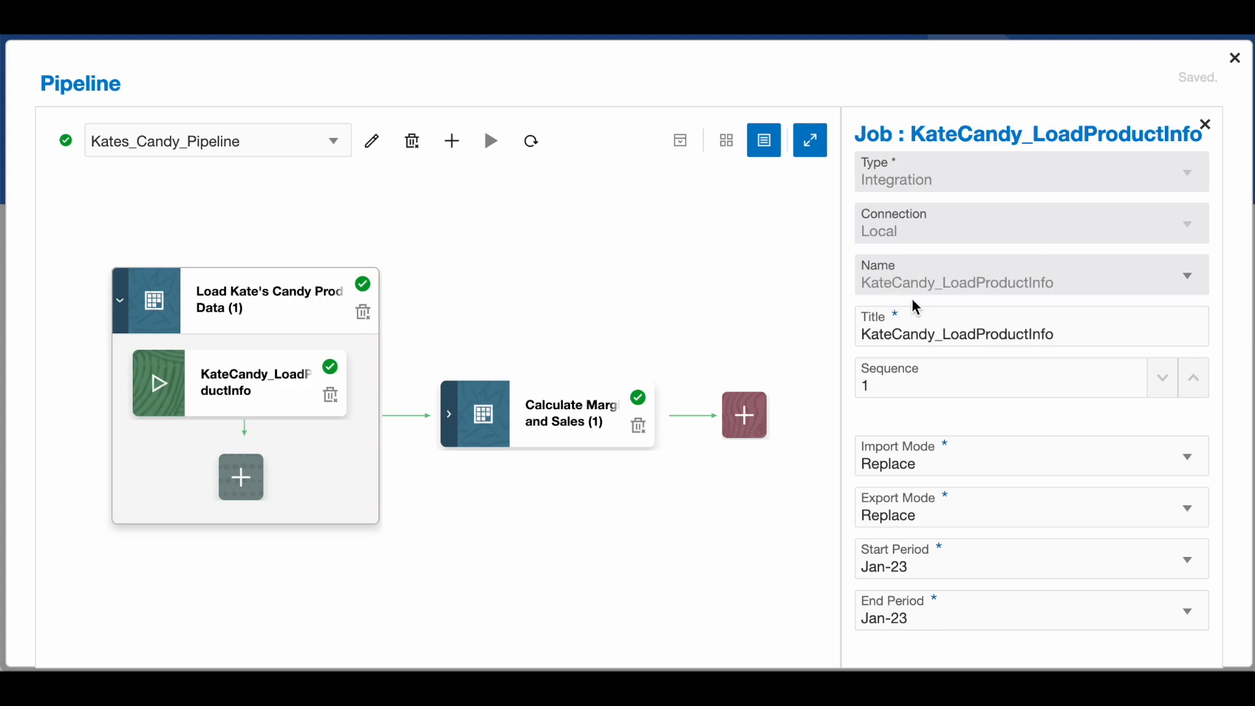
{"action": "mouse_move", "coordinate": [914, 181]}
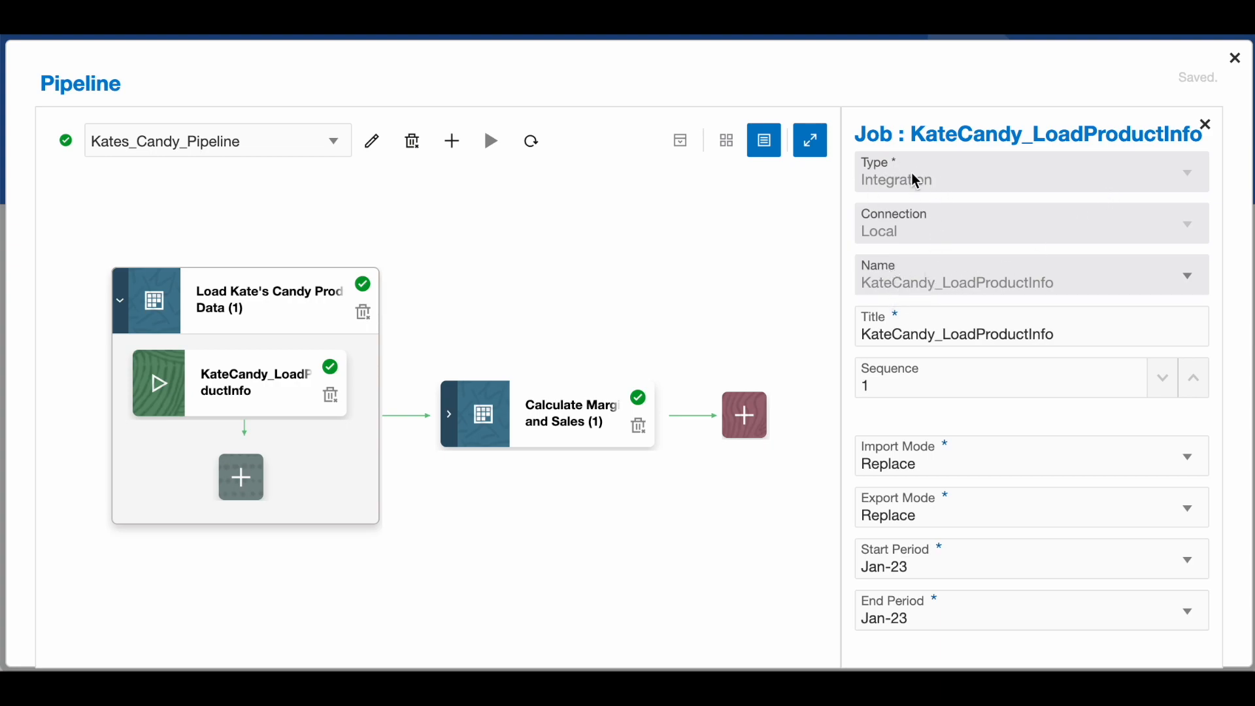
{"action": "mouse_move", "coordinate": [920, 178]}
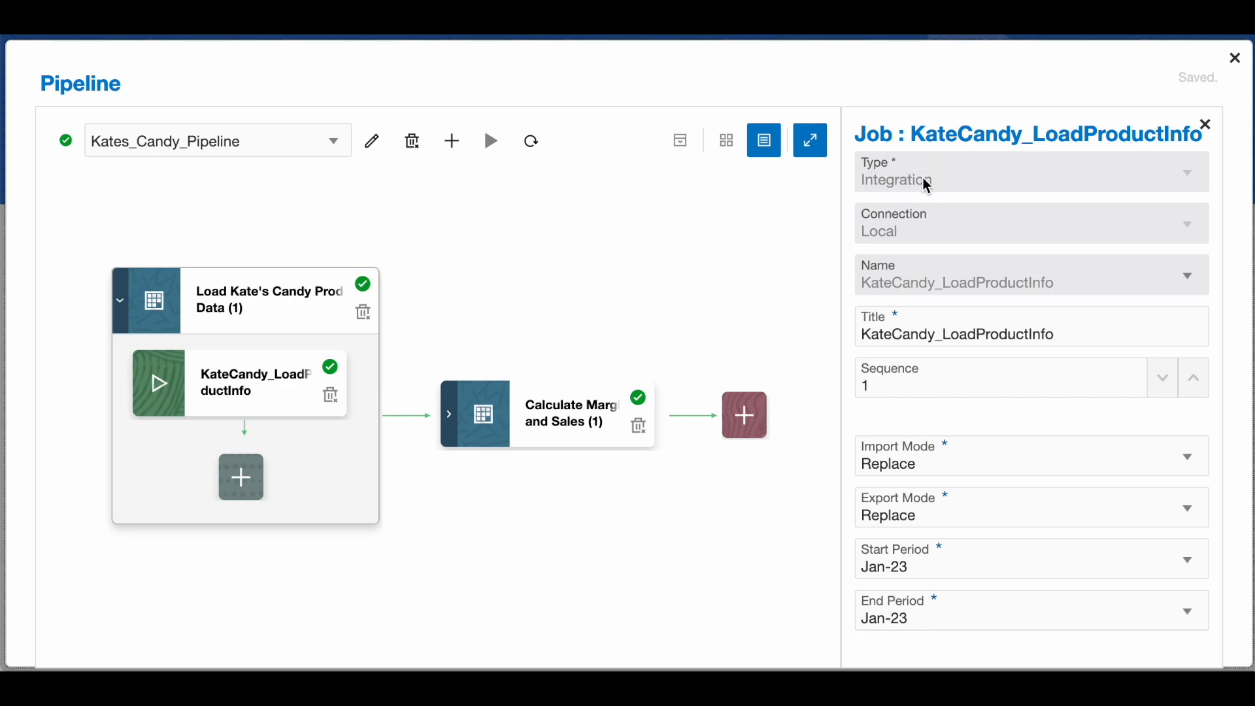
{"action": "mouse_move", "coordinate": [957, 237]}
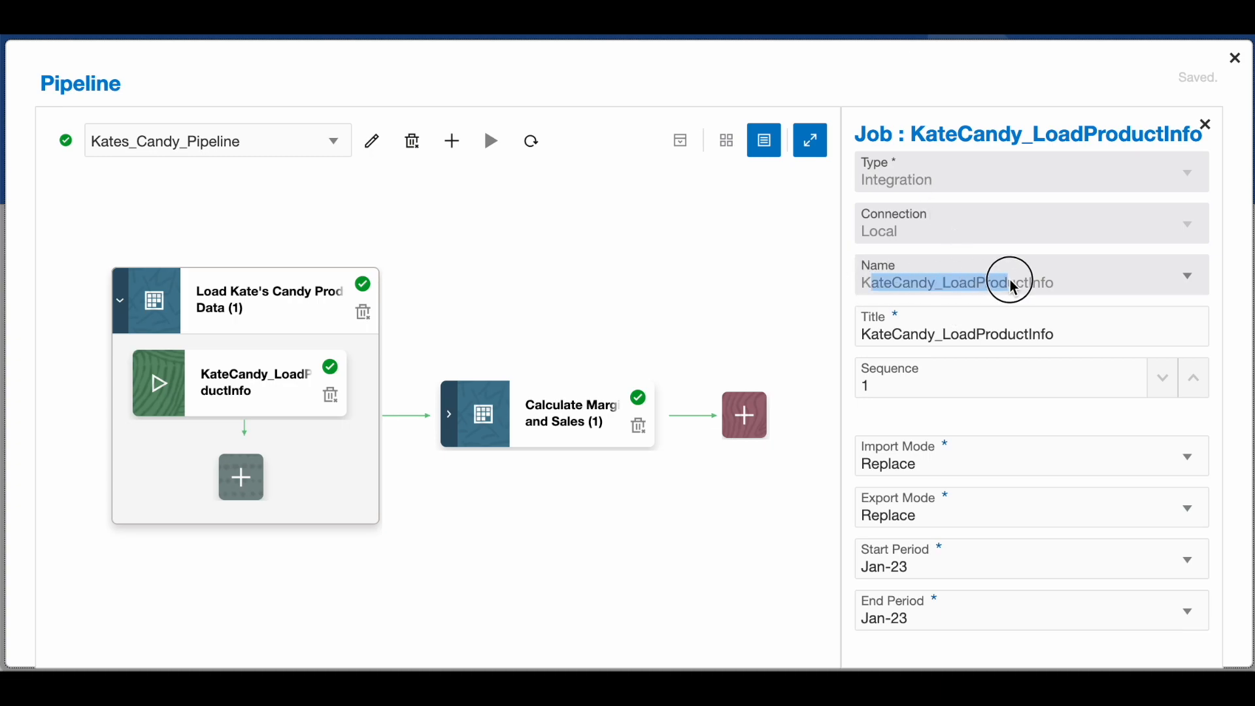
{"action": "mouse_move", "coordinate": [985, 333]}
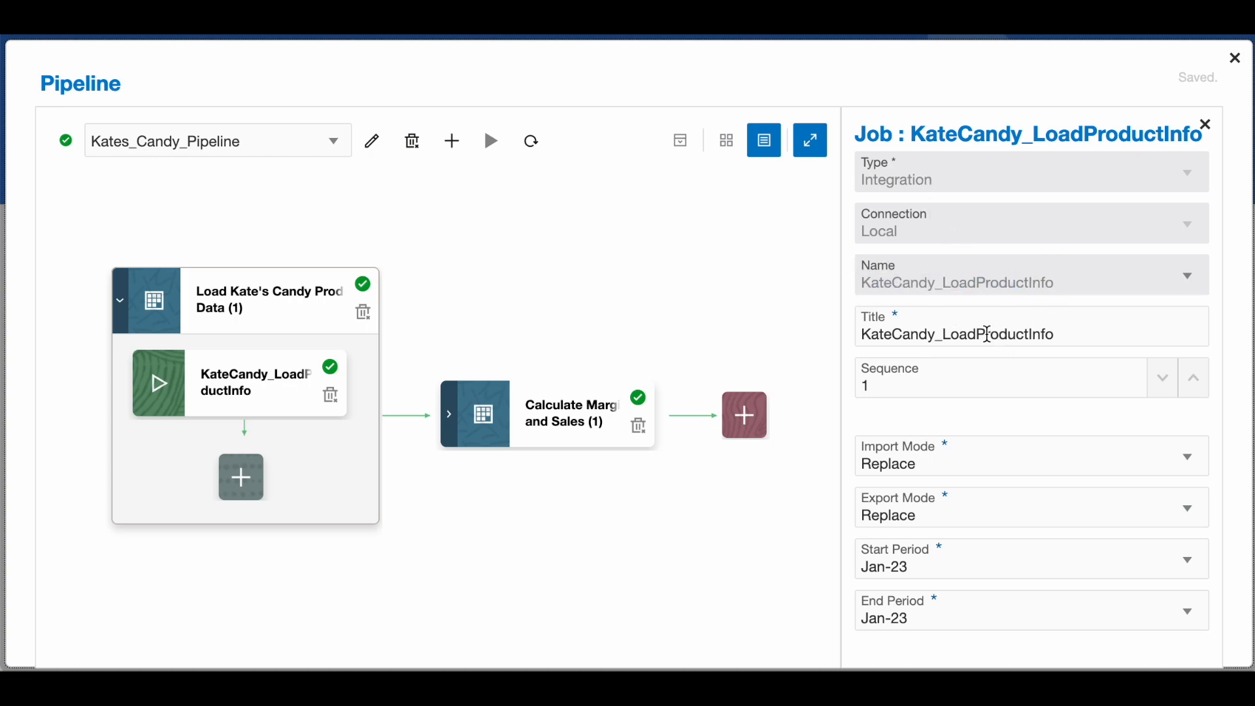
{"action": "mouse_move", "coordinate": [829, 340]}
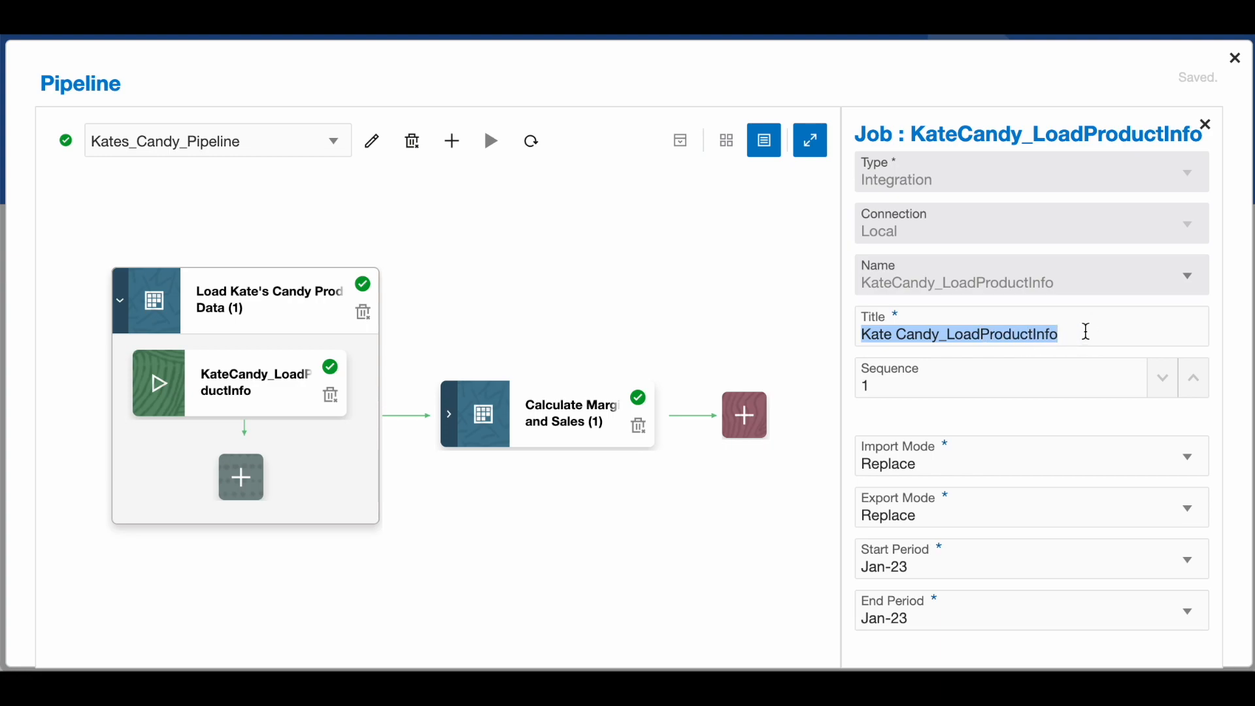
{"action": "type", "text": "Load Product"}
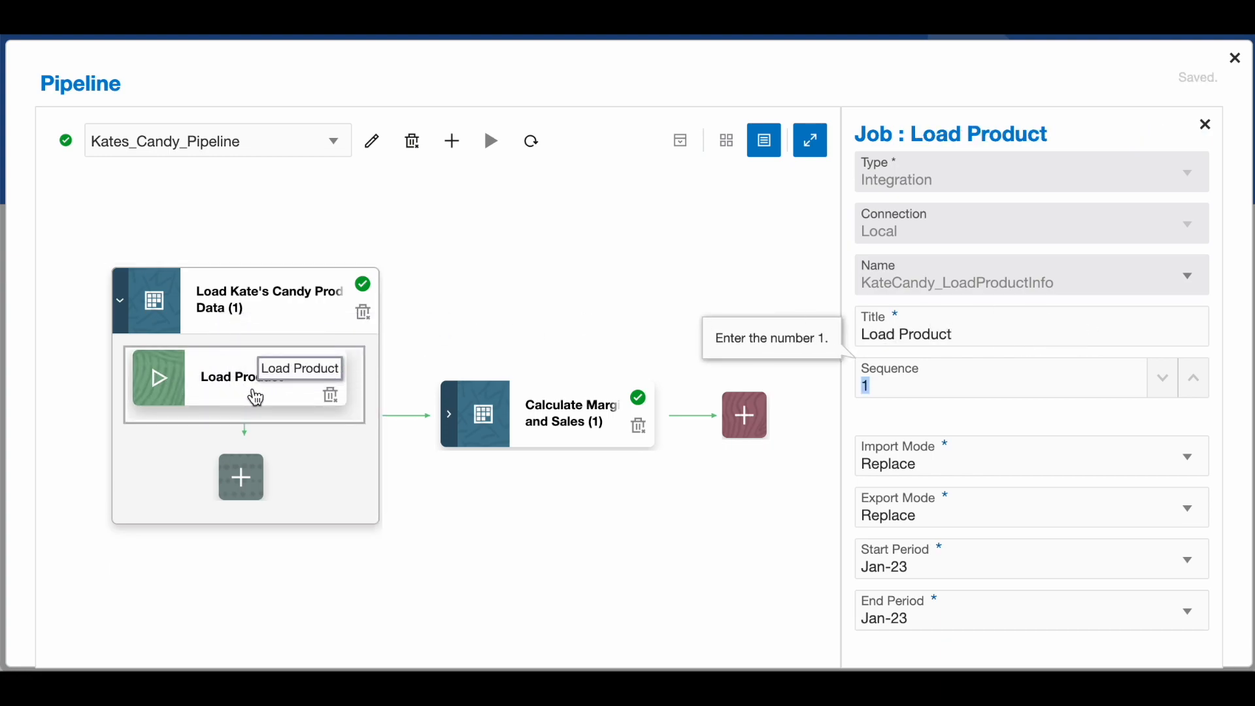
{"action": "mouse_move", "coordinate": [432, 356]}
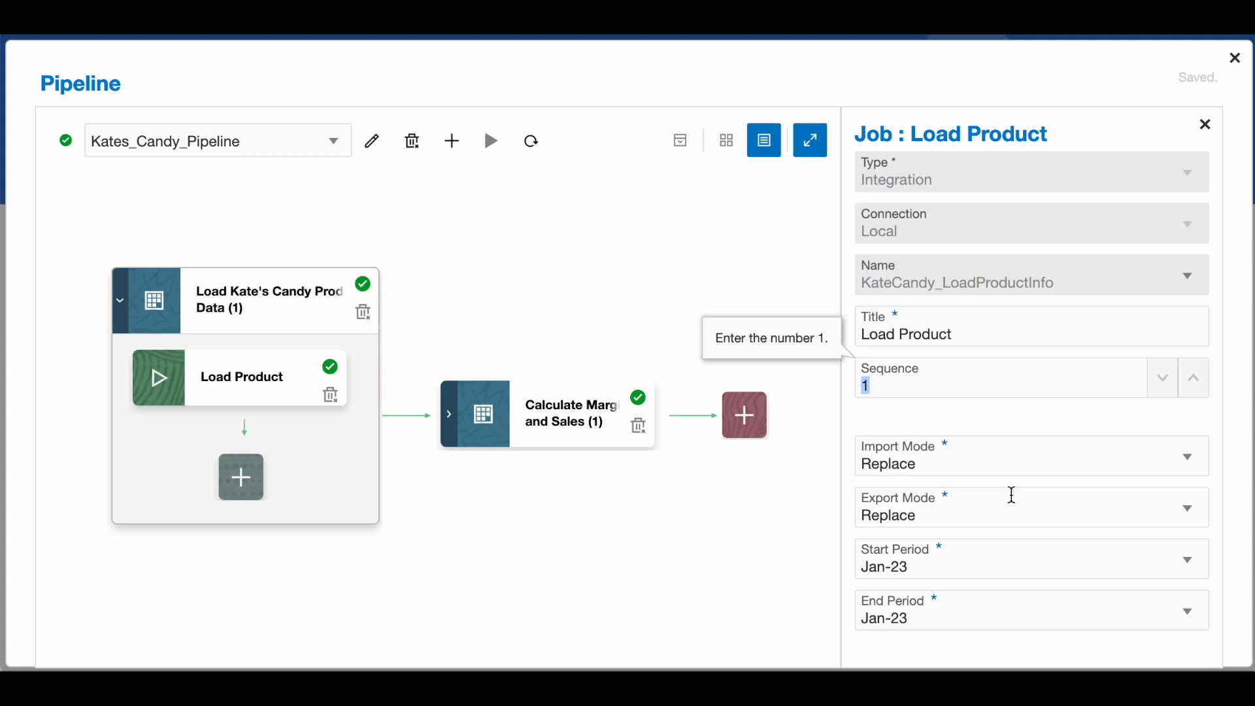
{"action": "scroll", "scroll_direction": "down", "scroll_amount": 3}
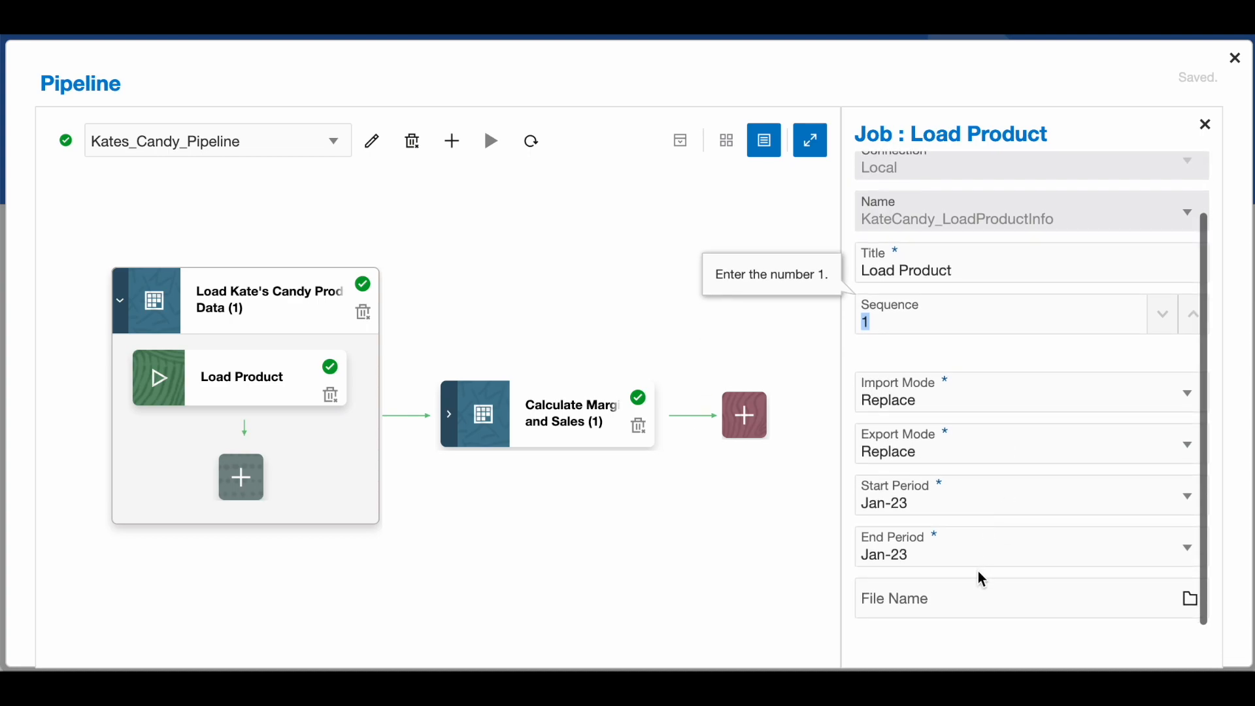
{"action": "mouse_move", "coordinate": [963, 360]}
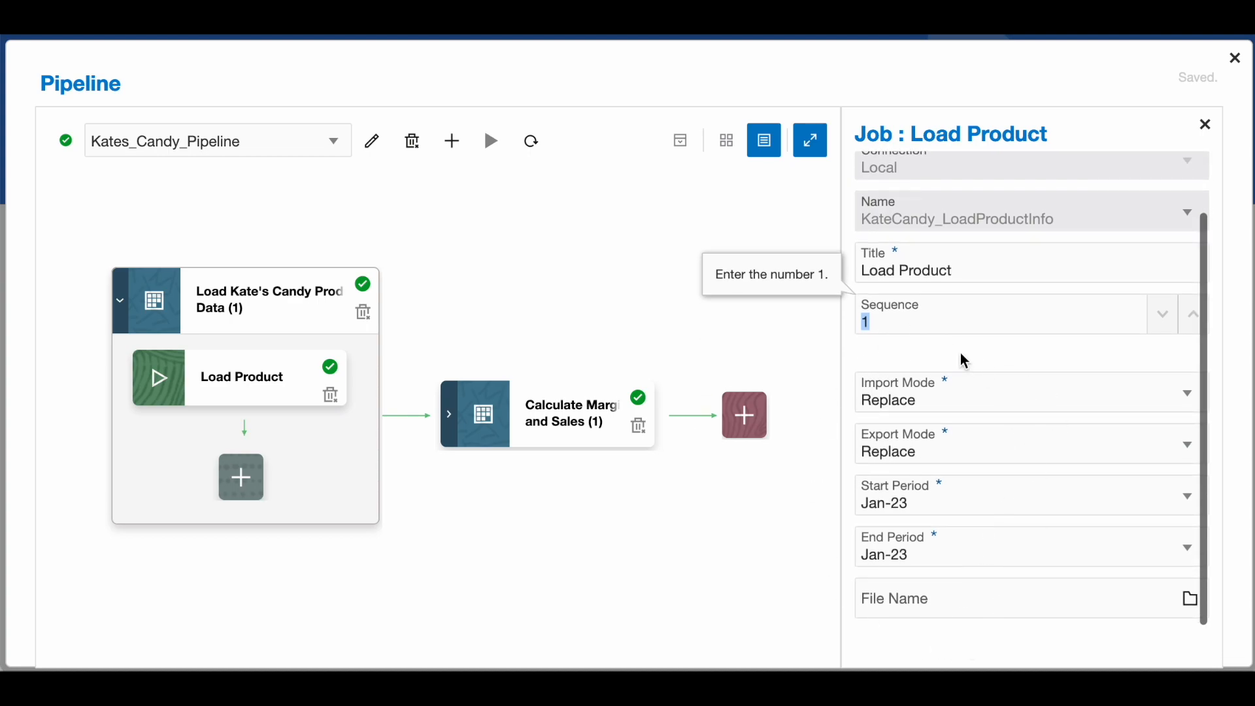
{"action": "mouse_move", "coordinate": [985, 468]}
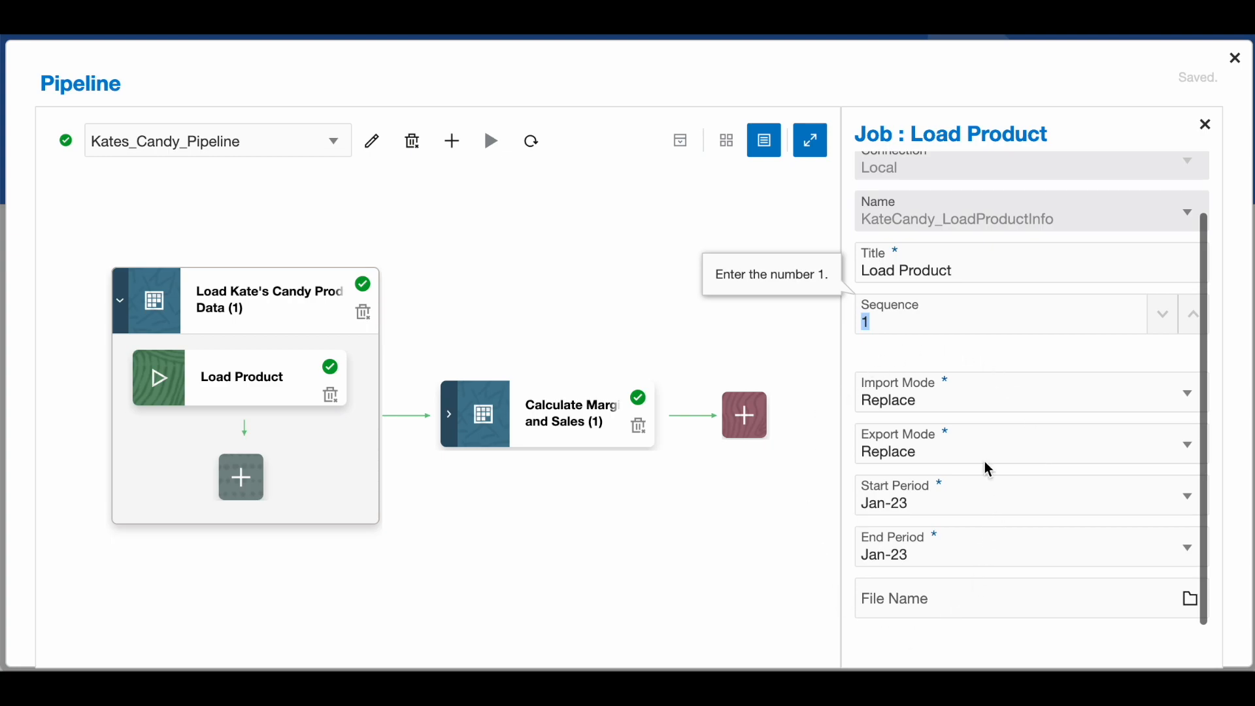
{"action": "mouse_move", "coordinate": [937, 366]}
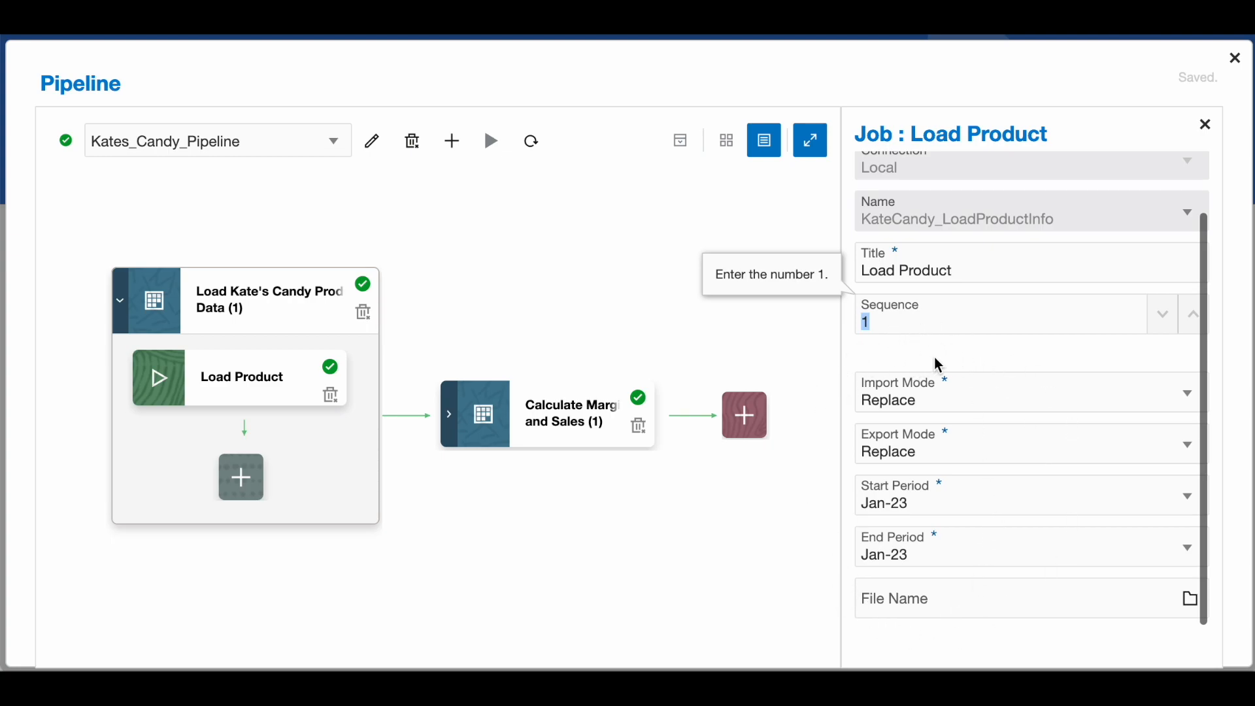
{"action": "mouse_move", "coordinate": [996, 391]}
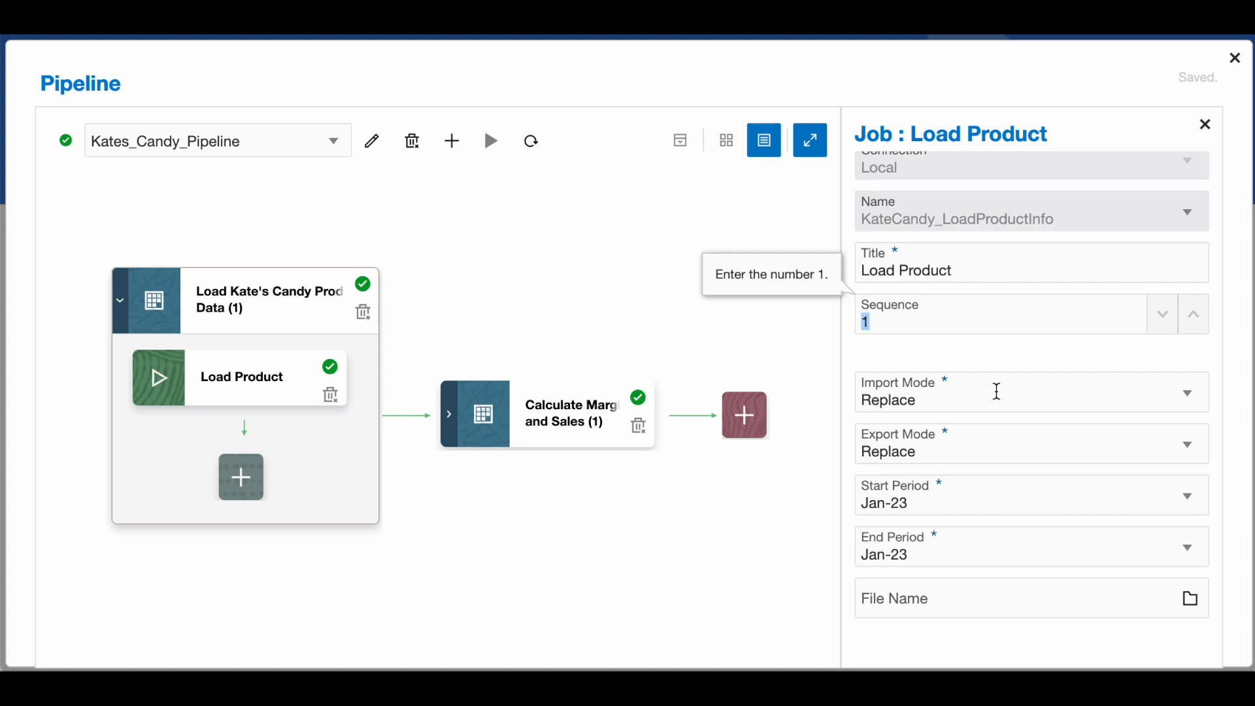
{"action": "left_click", "coordinate": [1184, 392]}
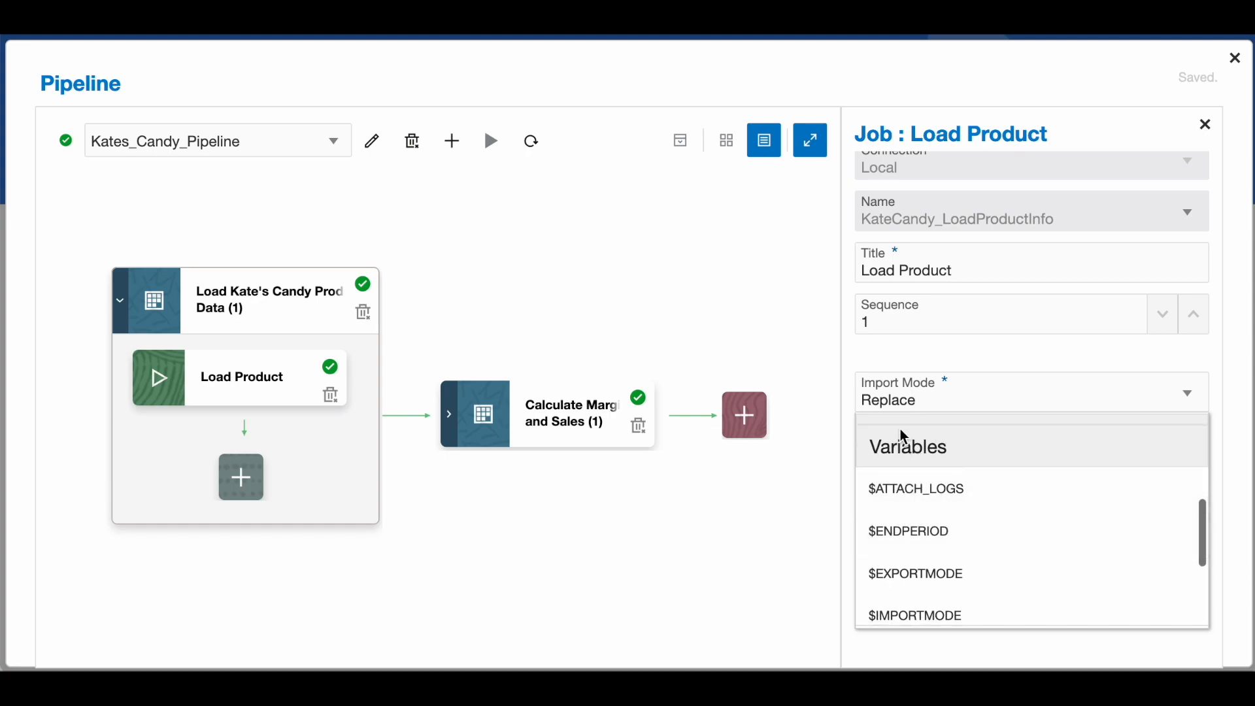
{"action": "mouse_move", "coordinate": [1056, 519]}
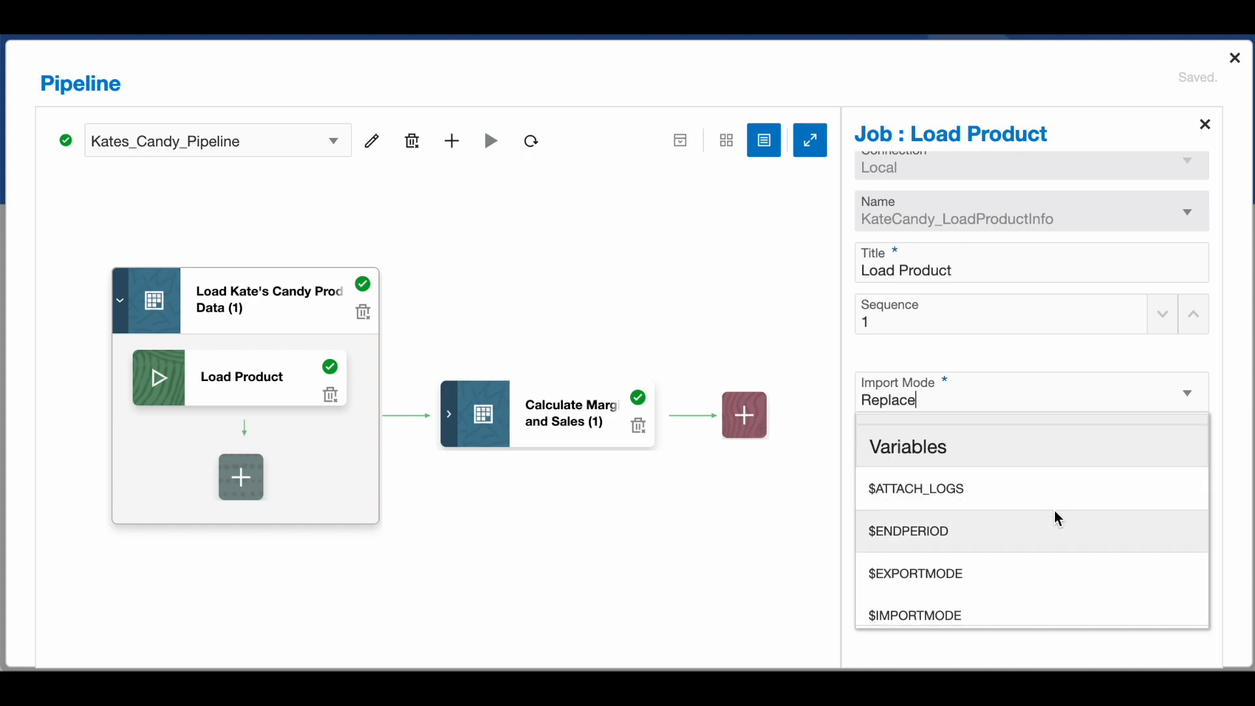
{"action": "scroll", "scroll_direction": "down", "scroll_amount": 3}
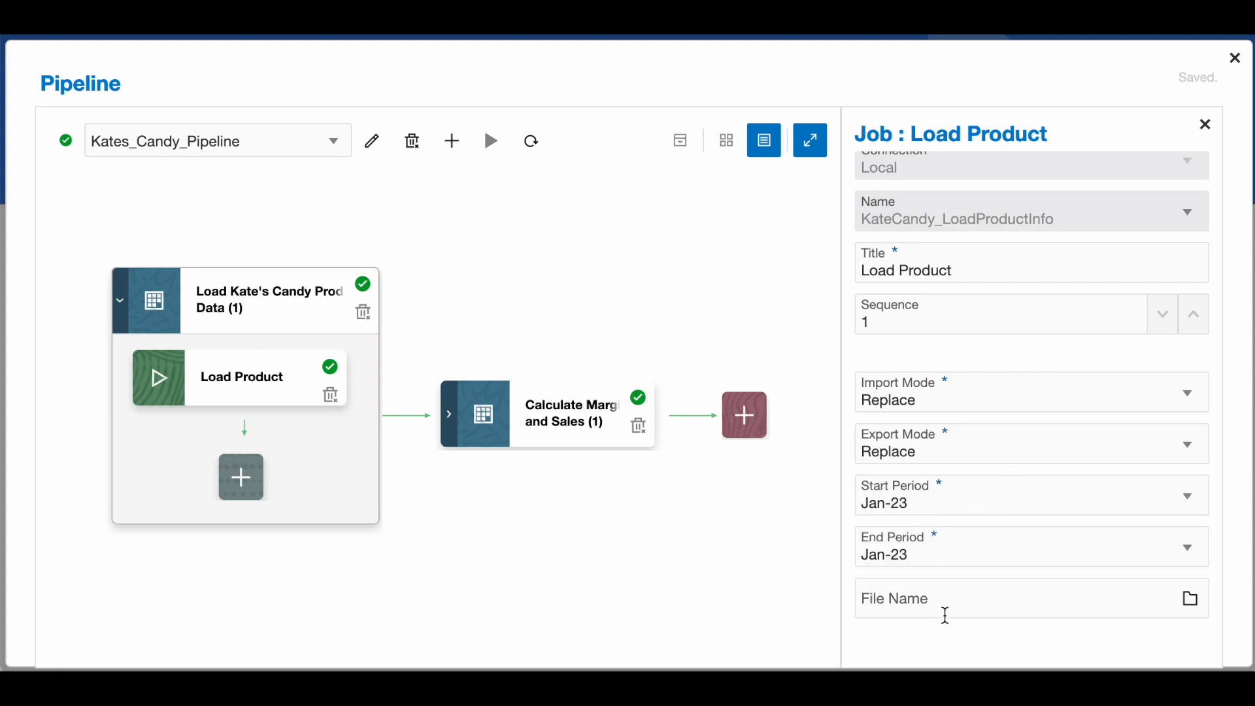
{"action": "mouse_move", "coordinate": [576, 511]}
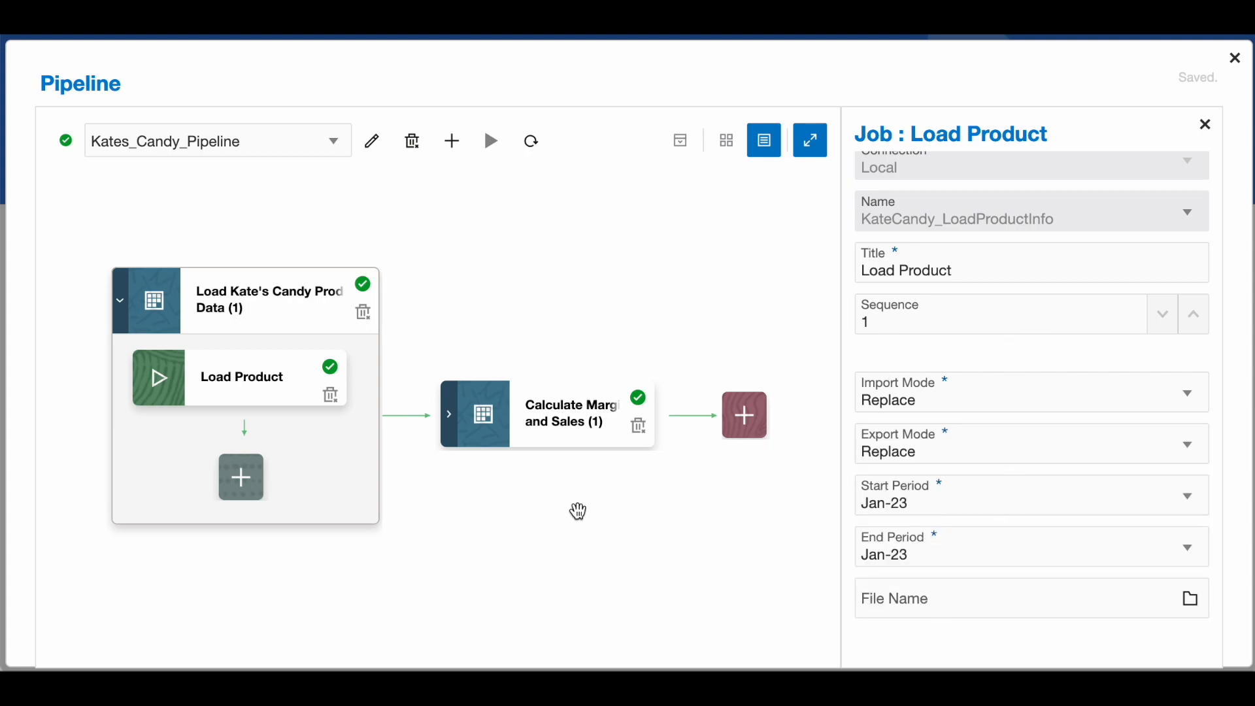
{"action": "mouse_move", "coordinate": [480, 443]}
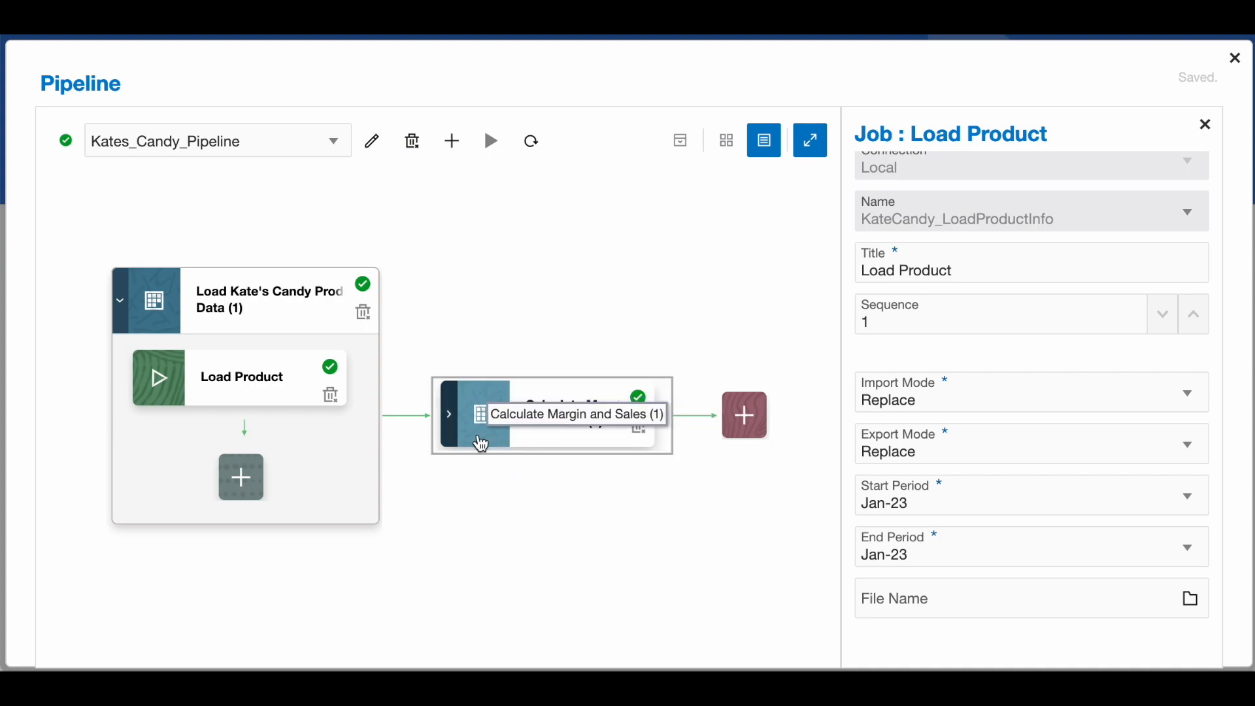
{"action": "left_click", "coordinate": [480, 443]}
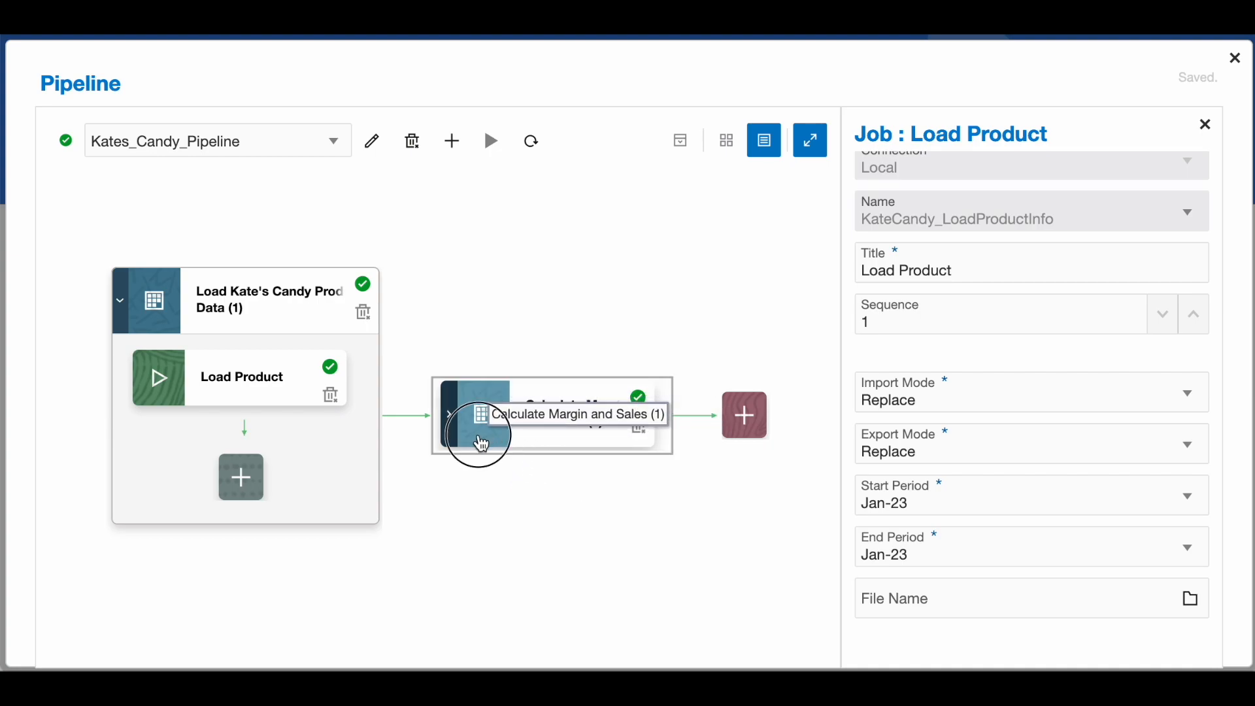
Step: Review the KC_CalcMargin_and_Sales business-rule job and add a new job under the calc stage
{"action": "left_click", "coordinate": [480, 415]}
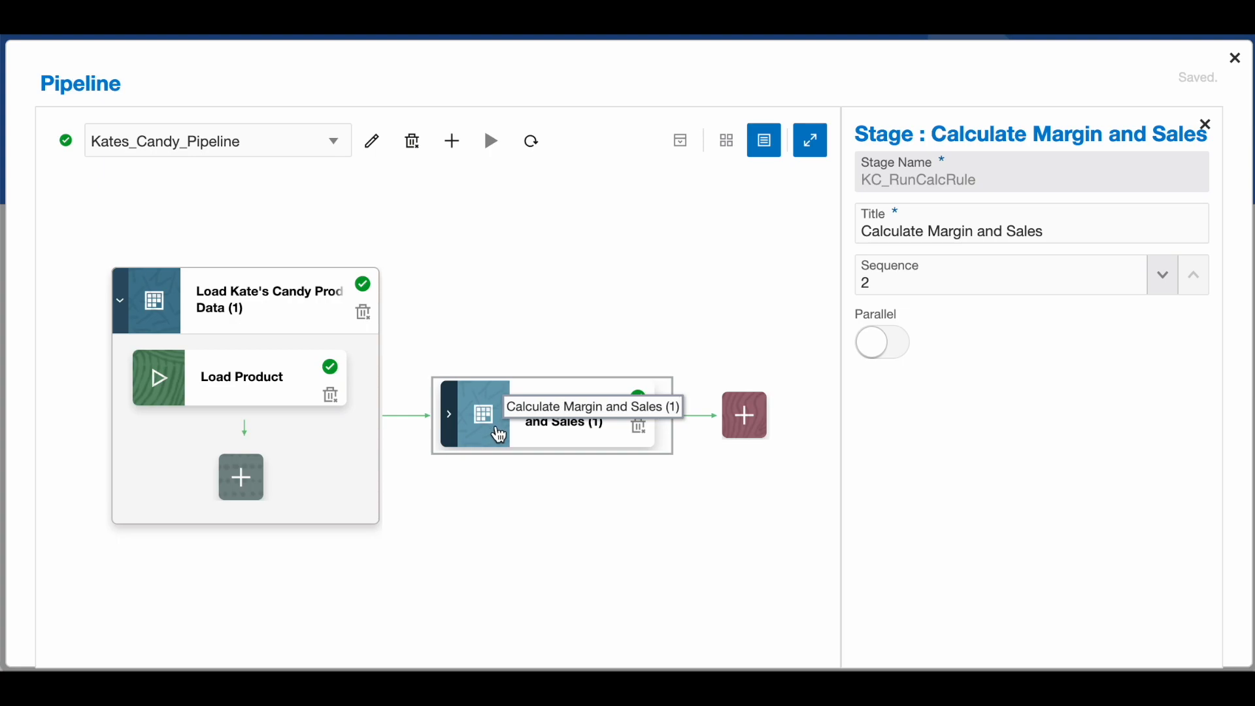
{"action": "mouse_move", "coordinate": [454, 426]}
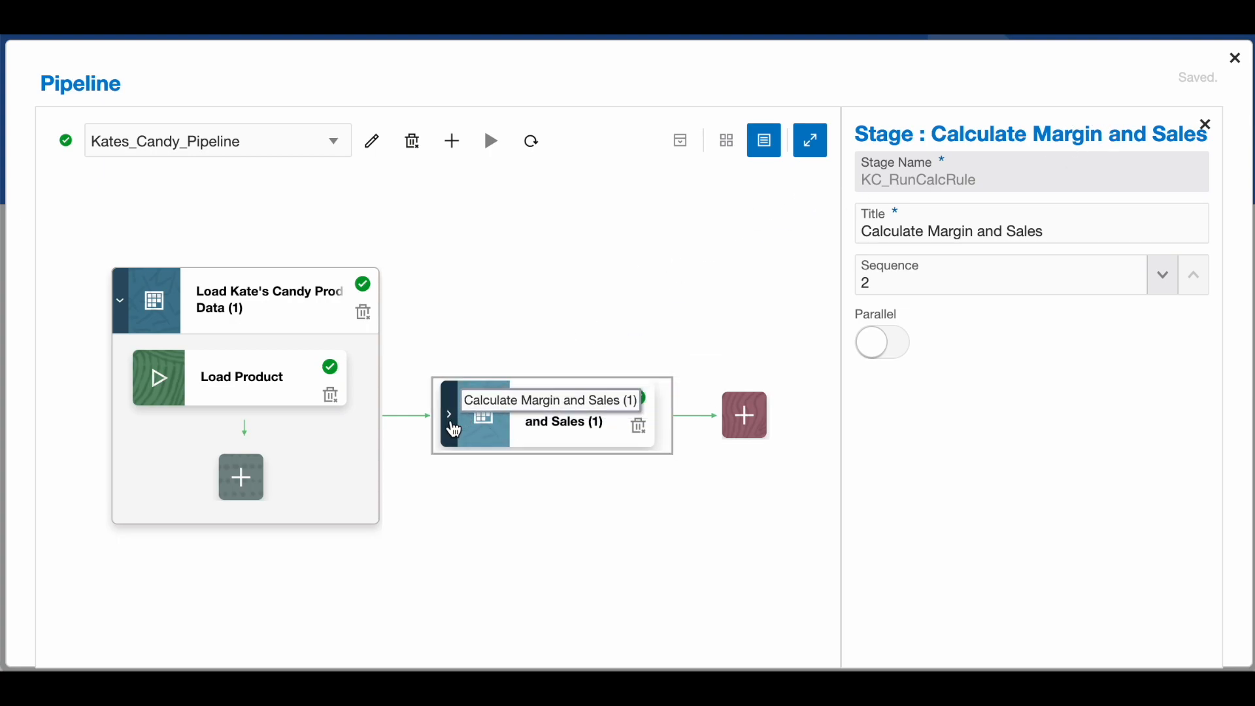
{"action": "left_click", "coordinate": [448, 415]}
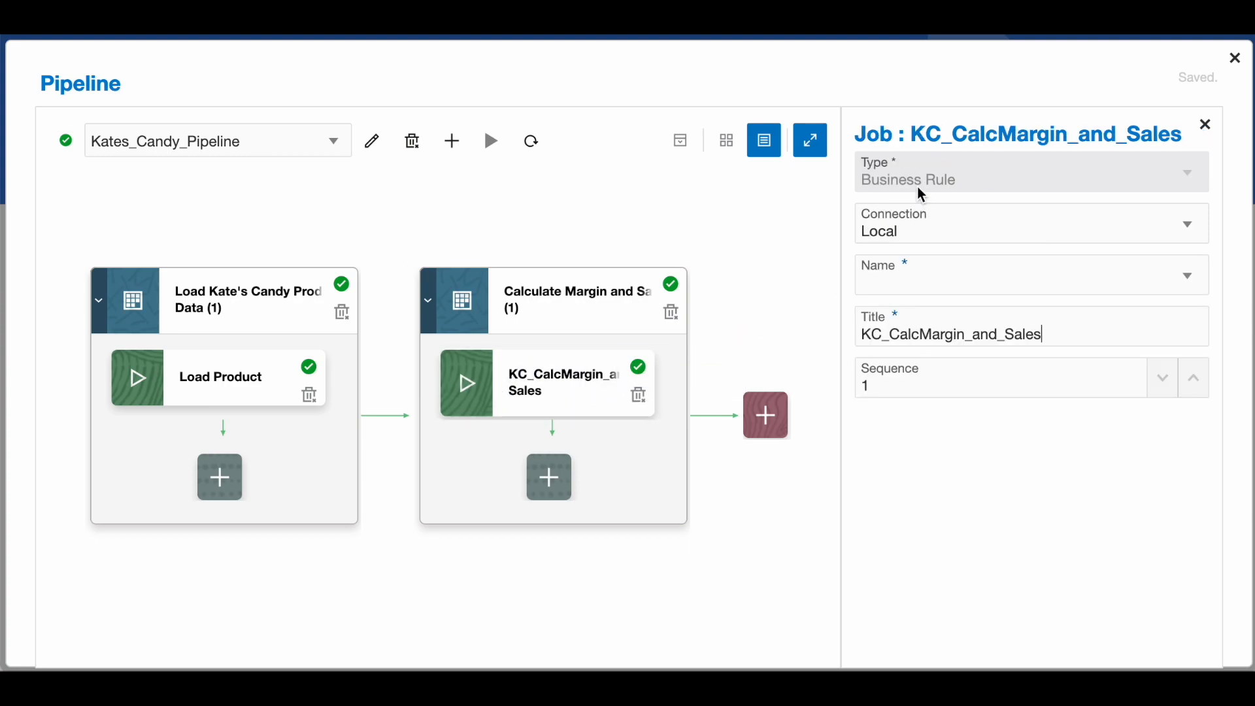
{"action": "left_click", "coordinate": [1030, 274]}
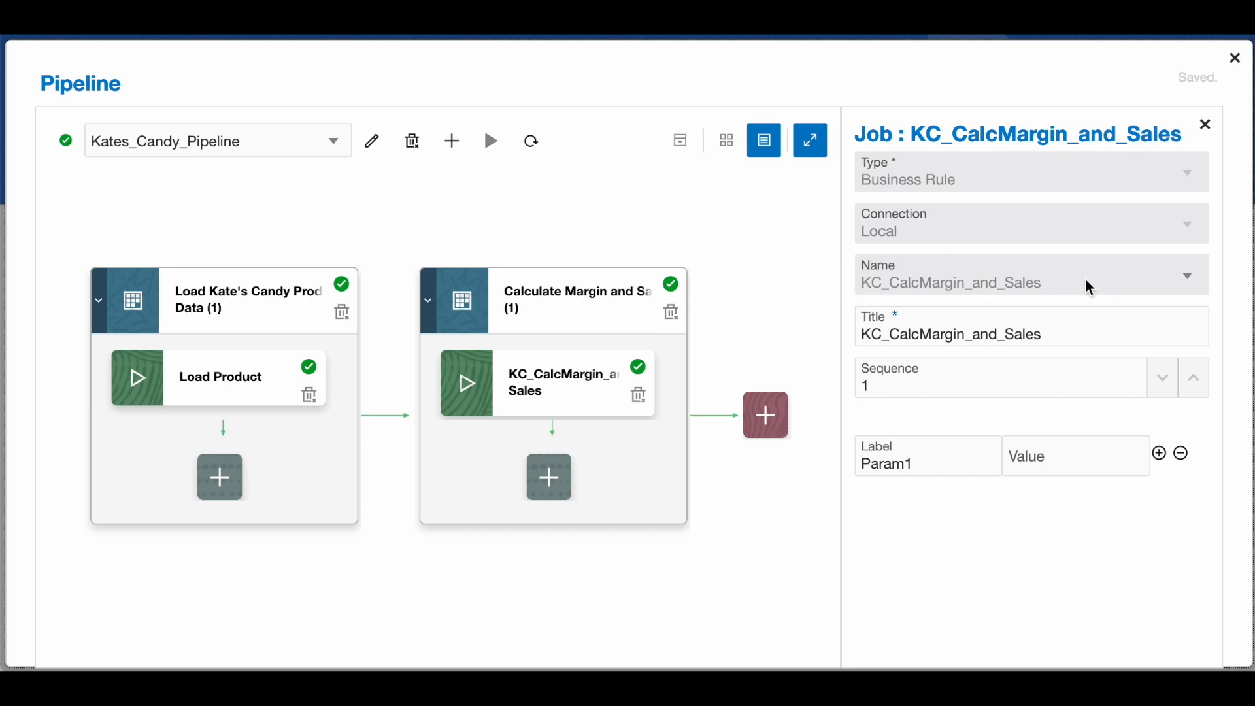
{"action": "mouse_move", "coordinate": [917, 487]}
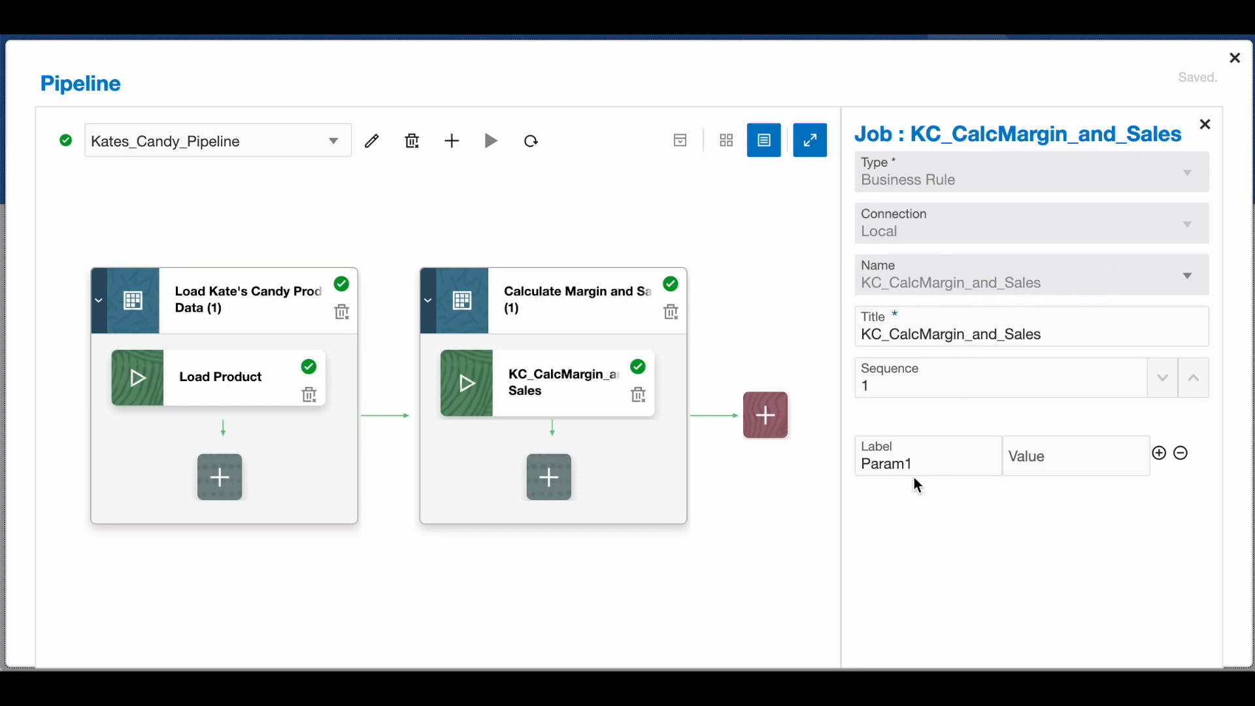
{"action": "left_click", "coordinate": [928, 455]}
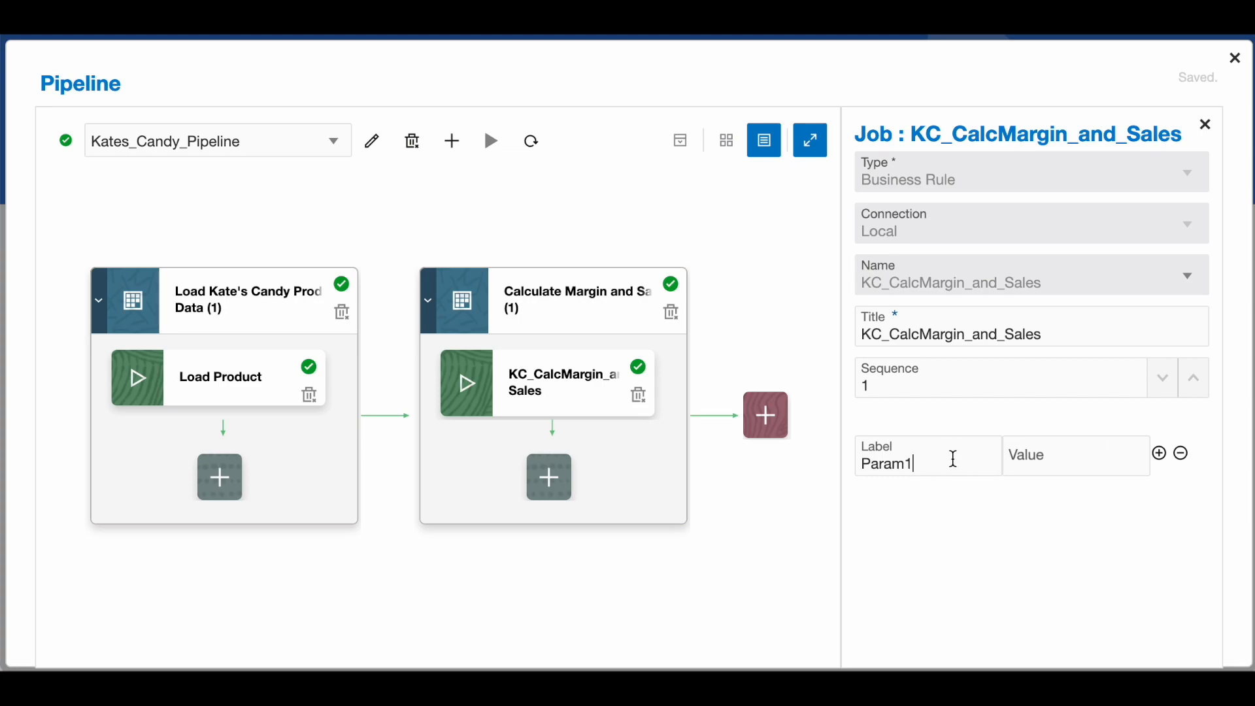
{"action": "mouse_move", "coordinate": [715, 427]}
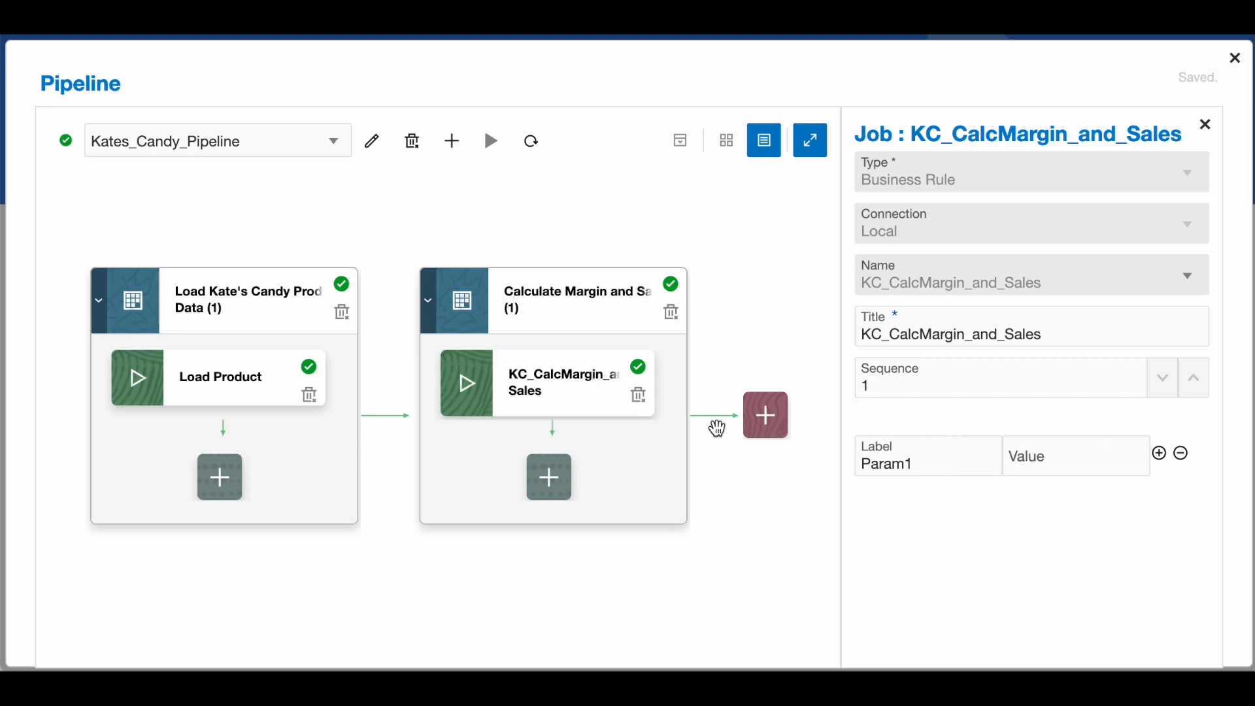
{"action": "left_click", "coordinate": [547, 477]}
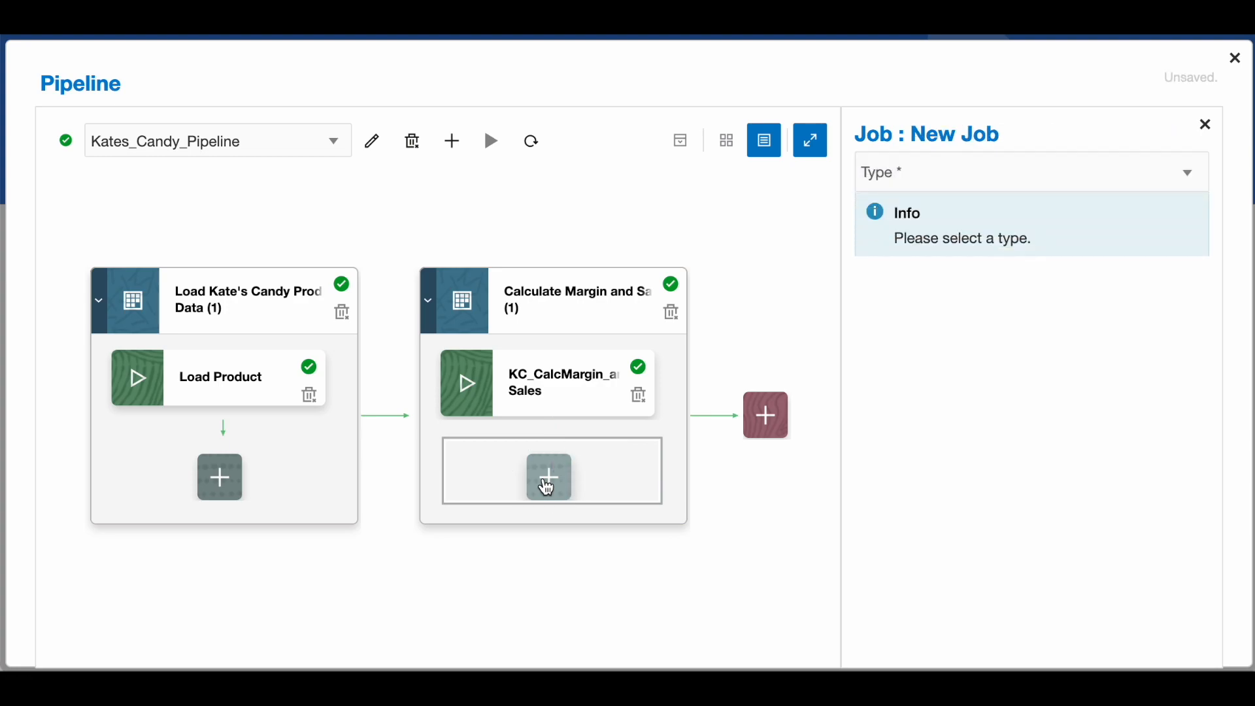
Step: Make the new job a Business Rule named Add Department, then delete it from the stage
{"action": "left_click", "coordinate": [548, 470]}
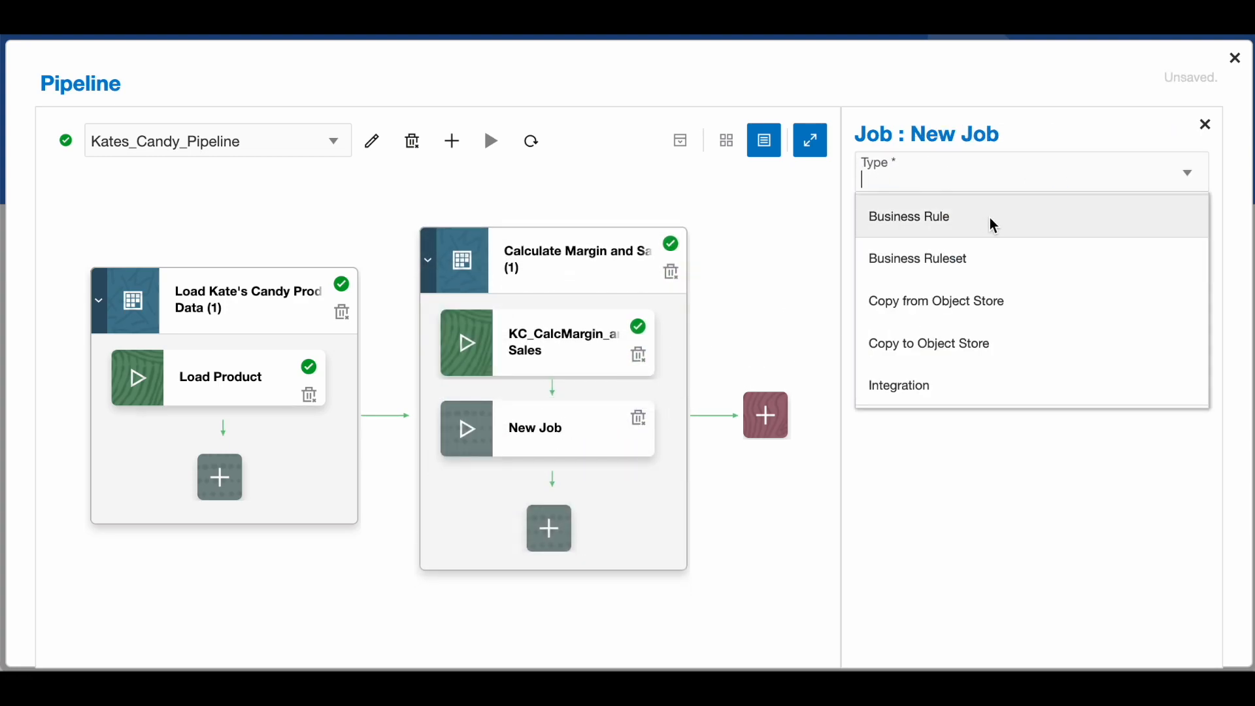
{"action": "mouse_move", "coordinate": [996, 218]}
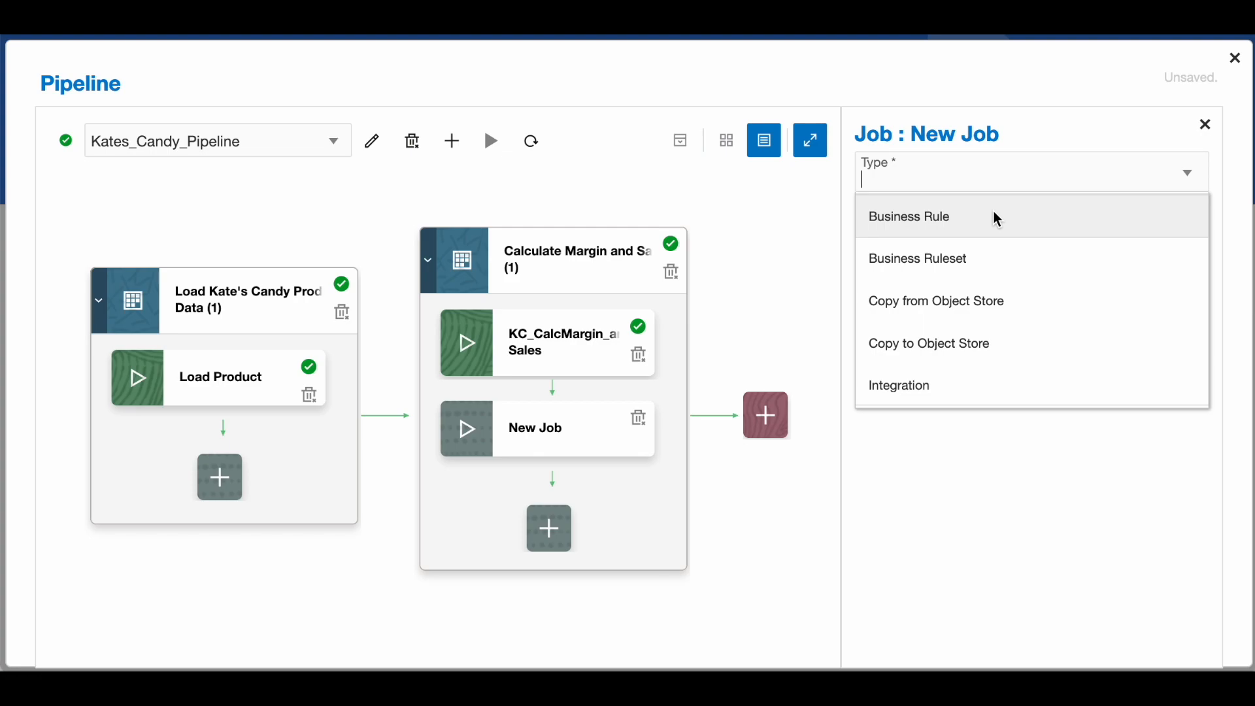
{"action": "left_click", "coordinate": [908, 216]}
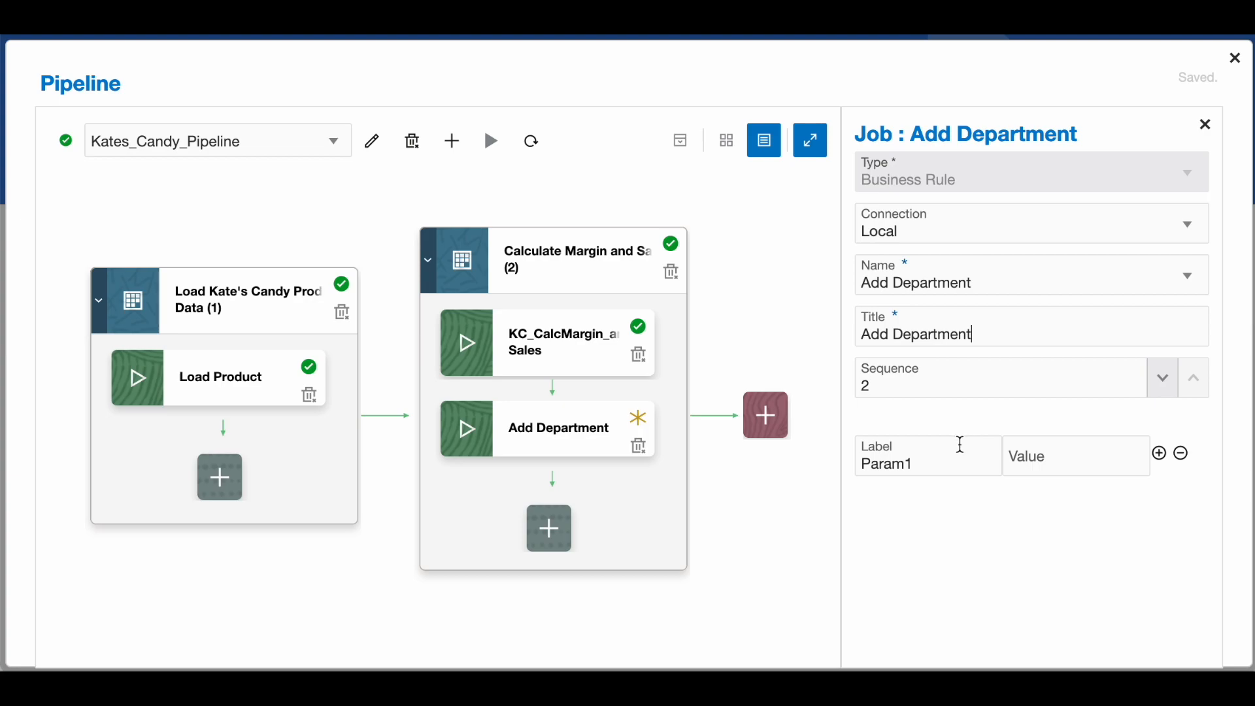
{"action": "left_click", "coordinate": [1184, 274]}
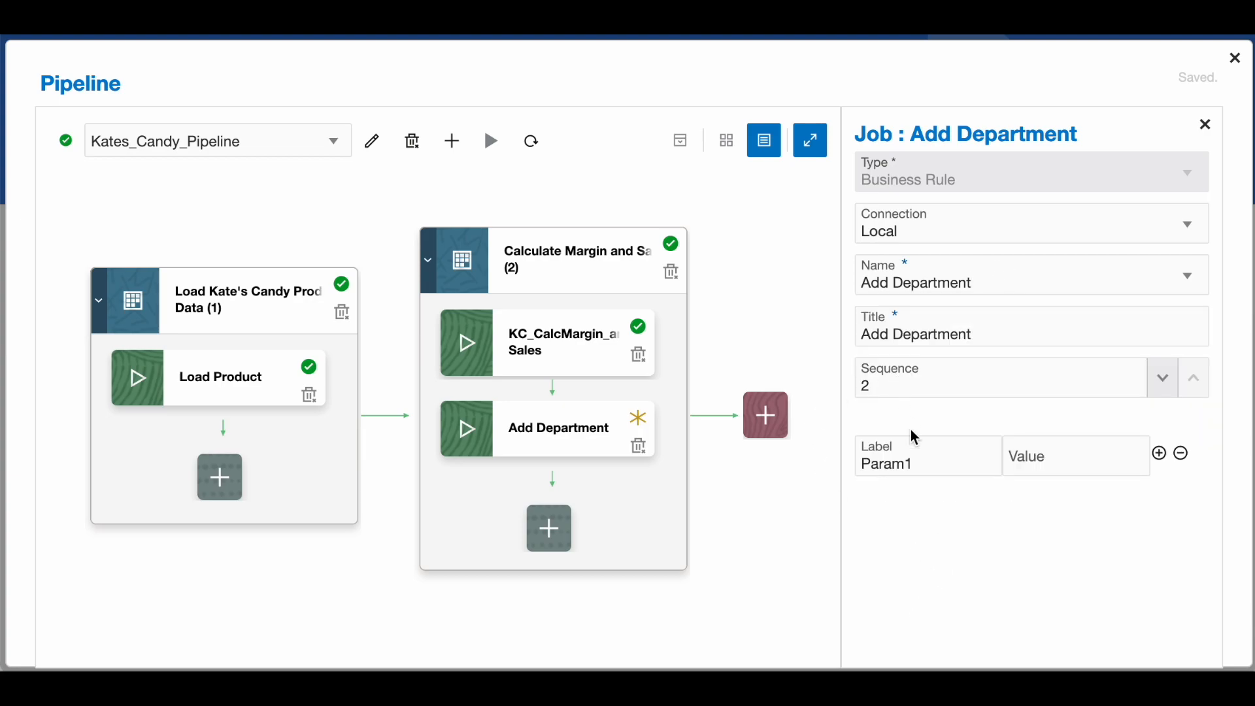
{"action": "mouse_move", "coordinate": [929, 260]}
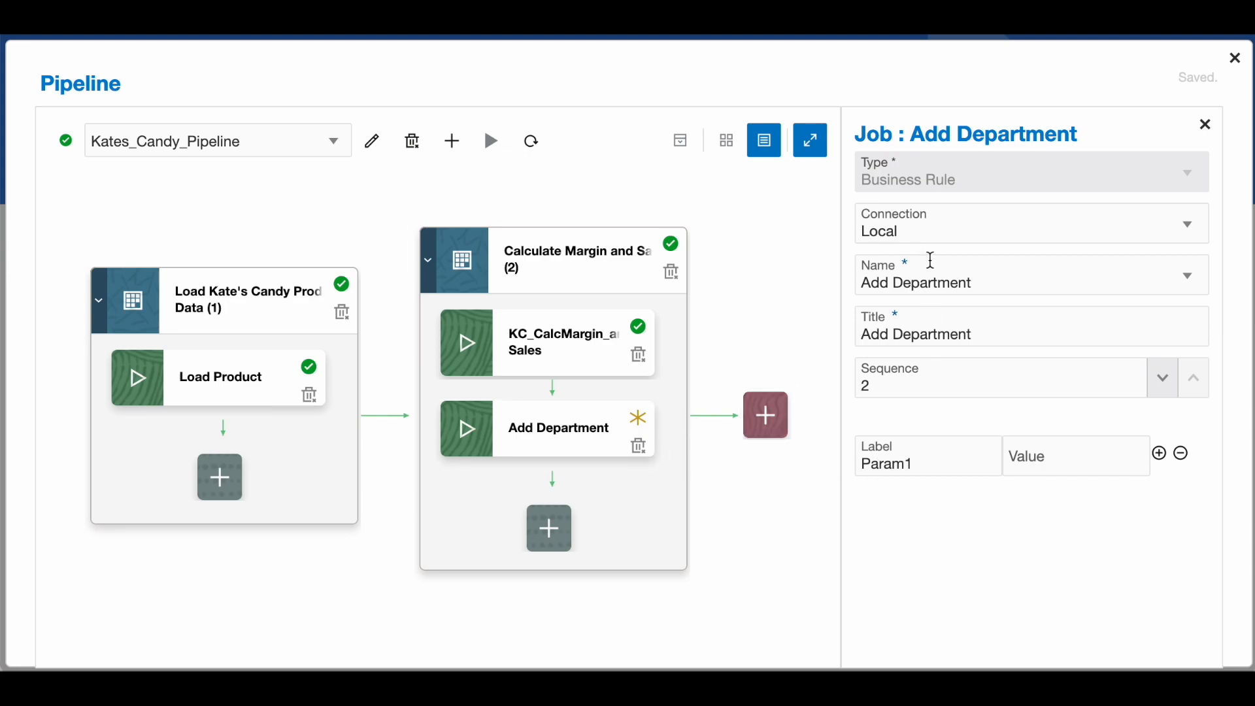
{"action": "mouse_move", "coordinate": [646, 454]}
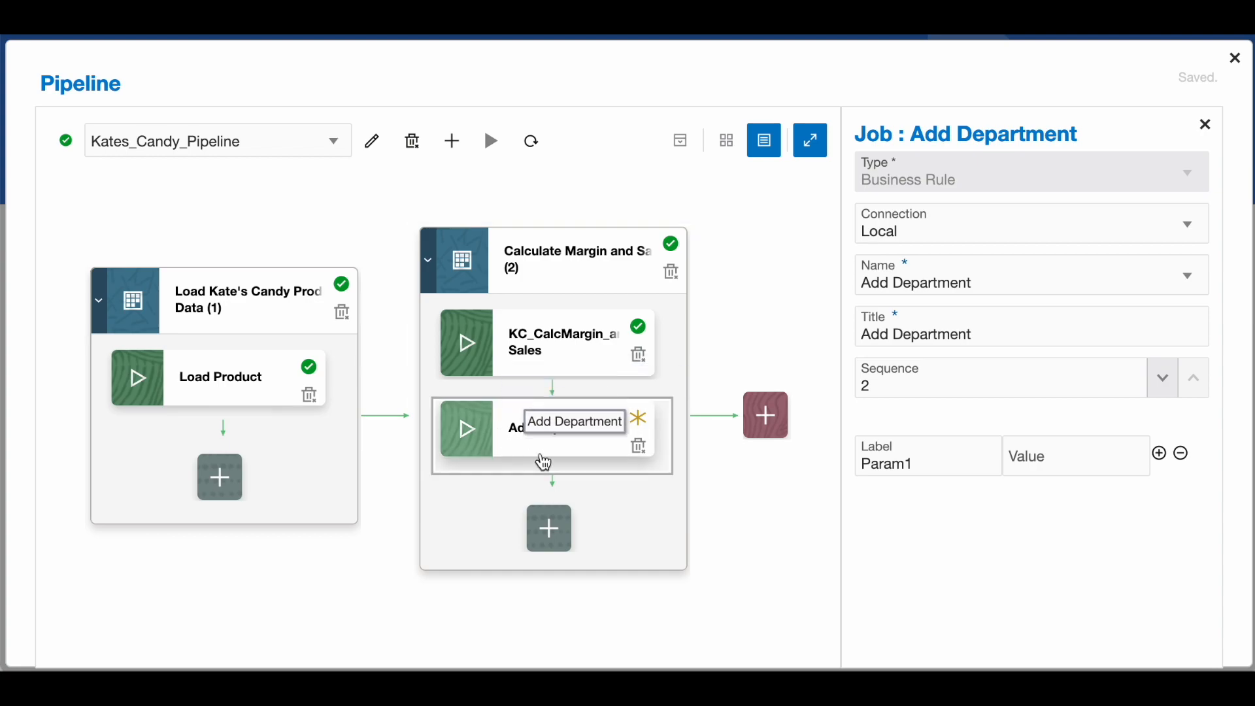
{"action": "mouse_move", "coordinate": [639, 447]}
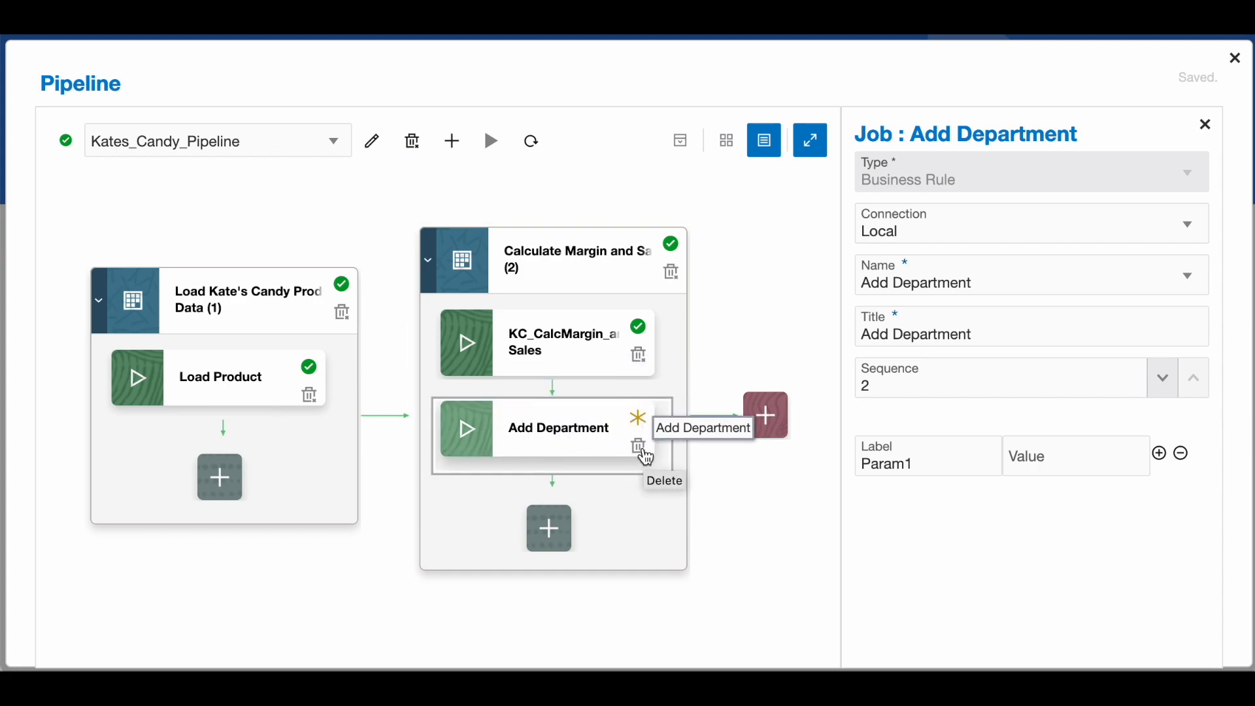
{"action": "left_click", "coordinate": [637, 445]}
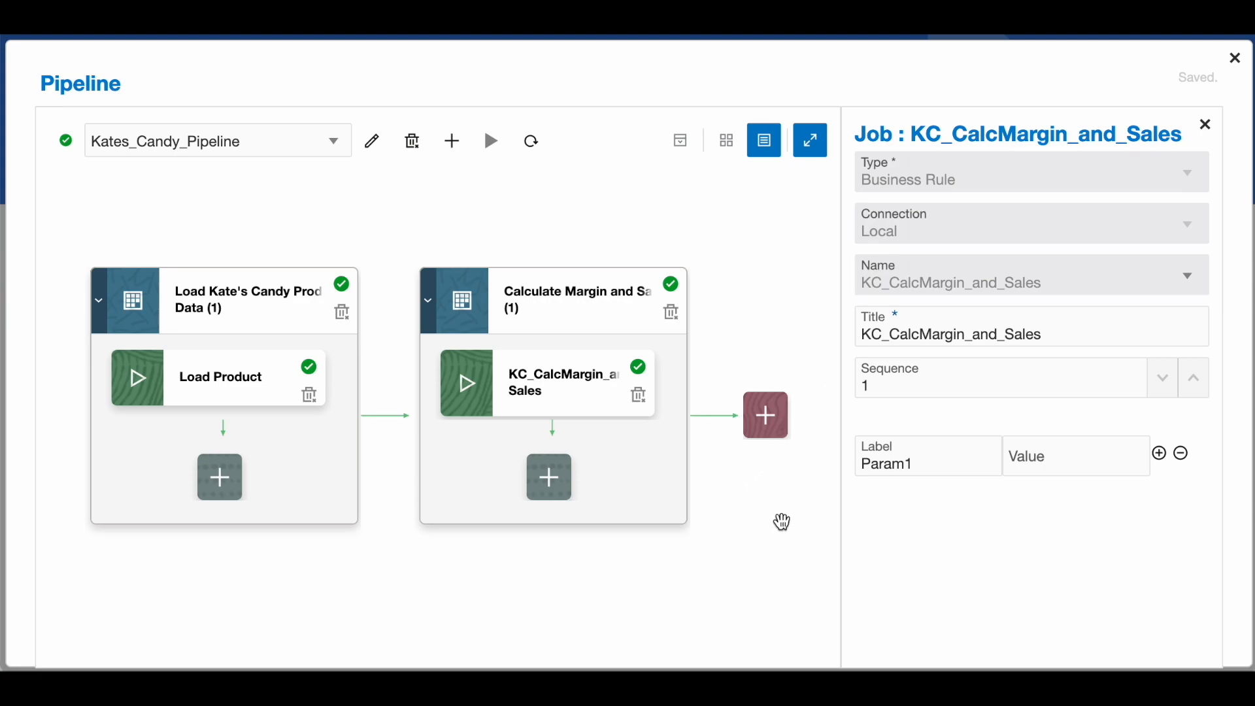
{"action": "mouse_move", "coordinate": [1188, 73]}
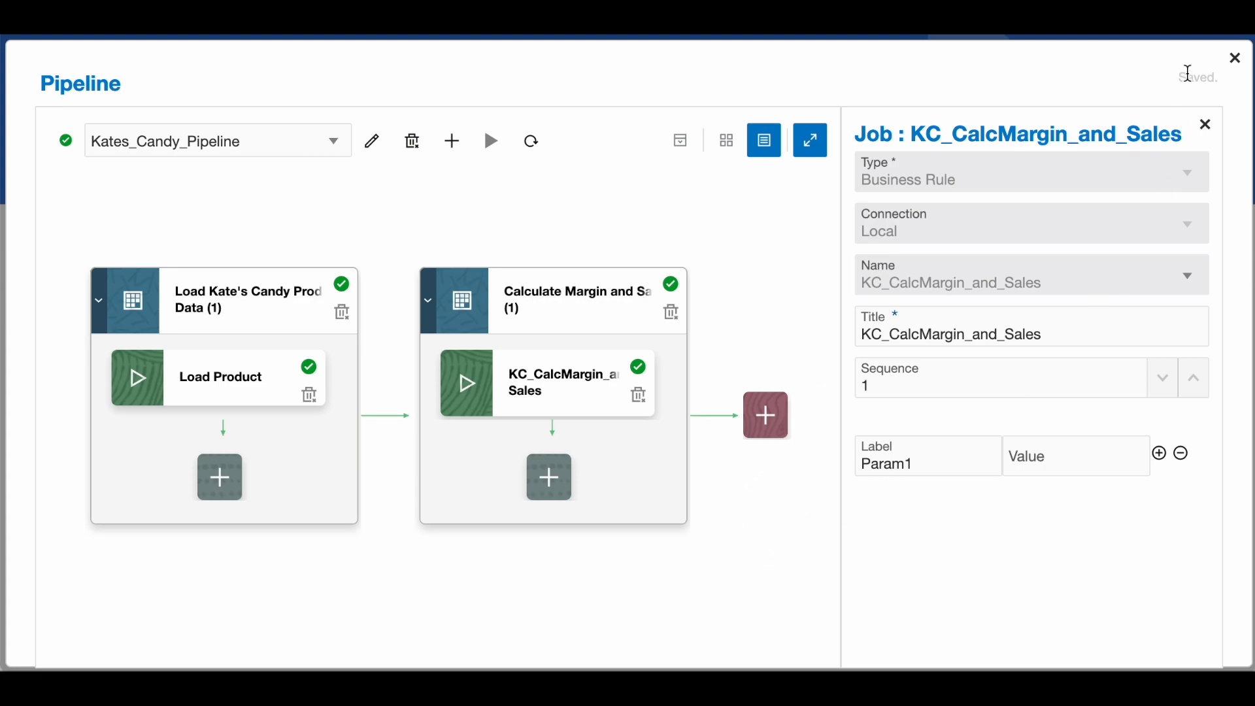
{"action": "mouse_move", "coordinate": [1228, 86]}
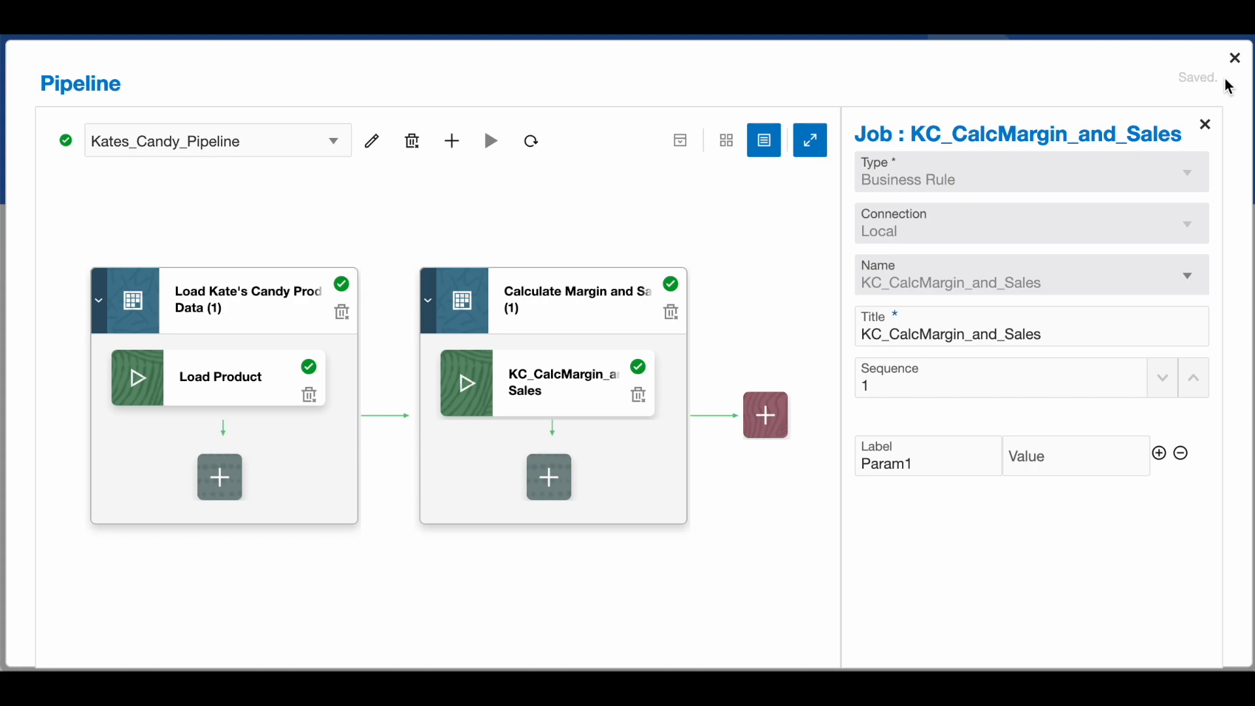
{"action": "mouse_move", "coordinate": [950, 88]}
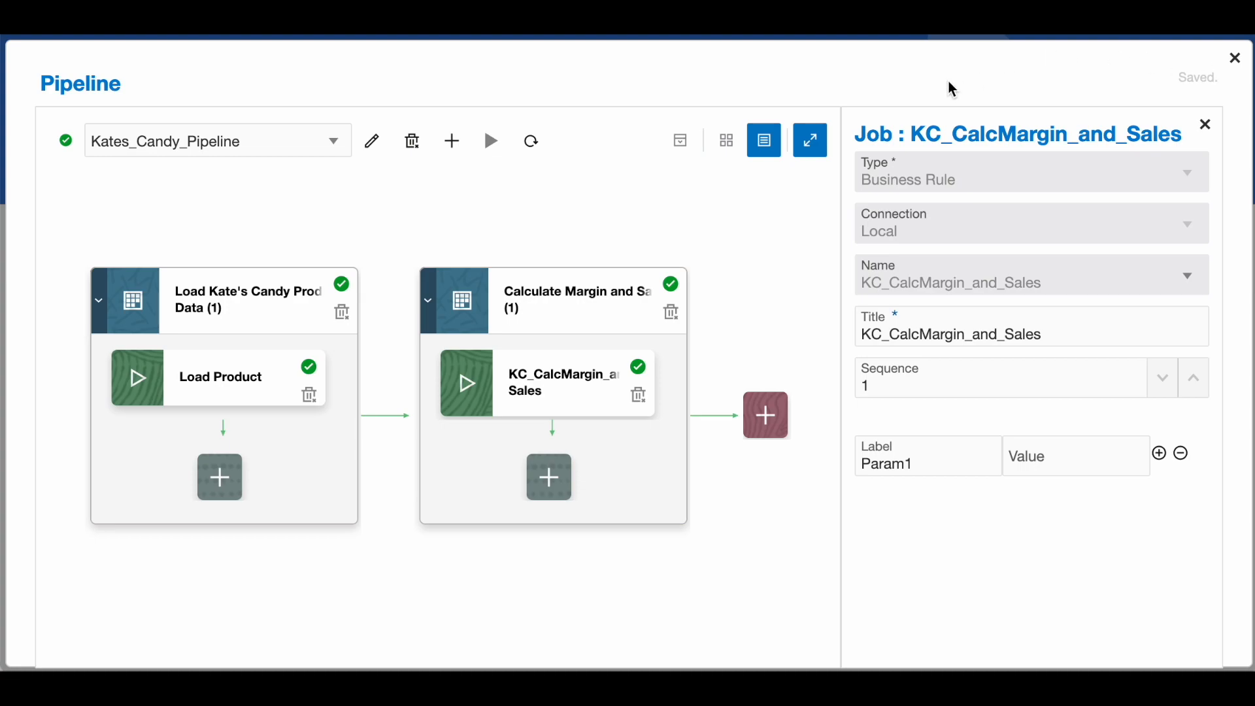
{"action": "mouse_move", "coordinate": [490, 141]}
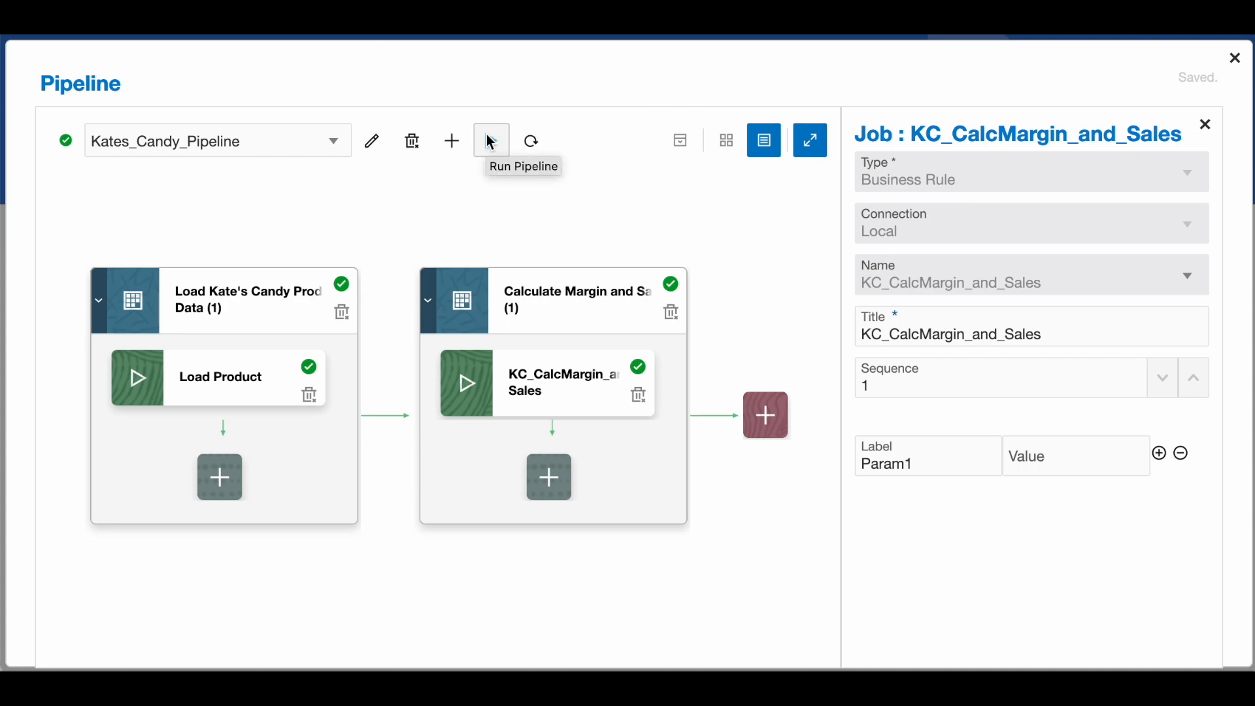